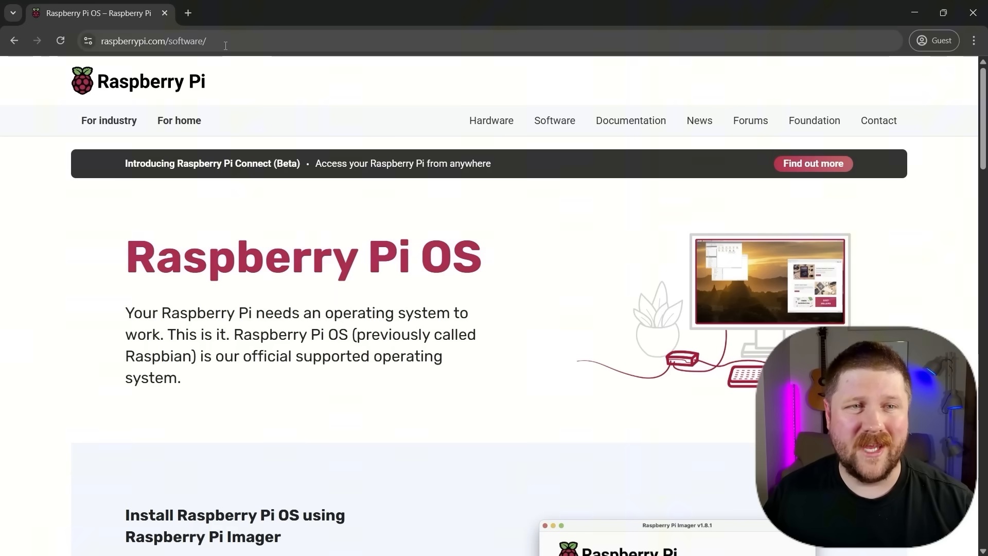
# Show the raspberrypi.com/software address and scroll to the Raspberry Pi Imager download links.
pyautogui.click(154, 40)
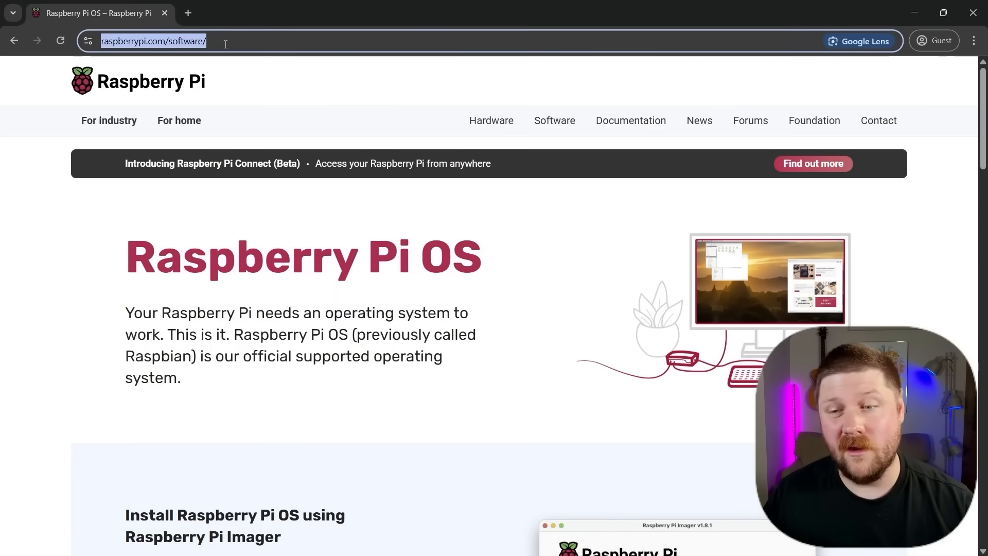
pyautogui.scroll(-3)
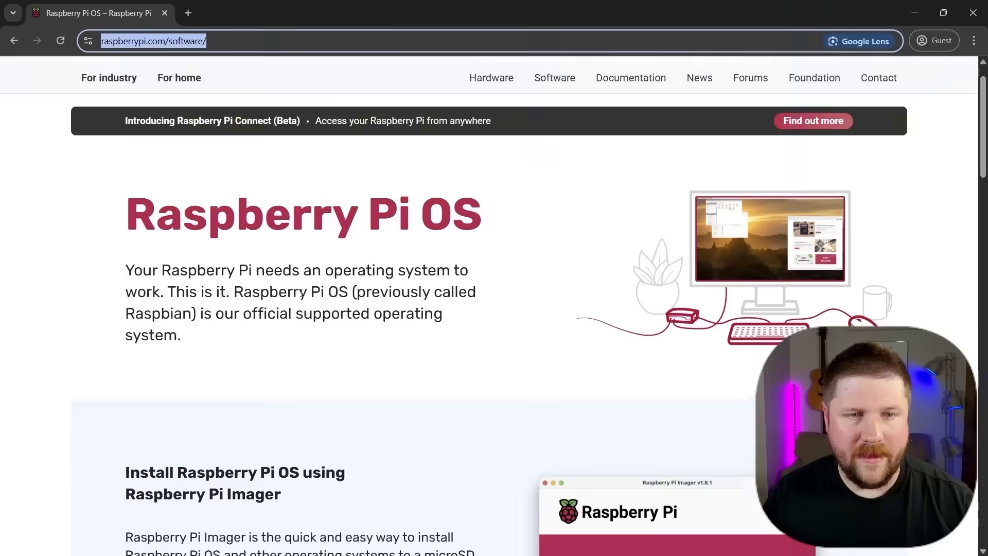
pyautogui.scroll(-3)
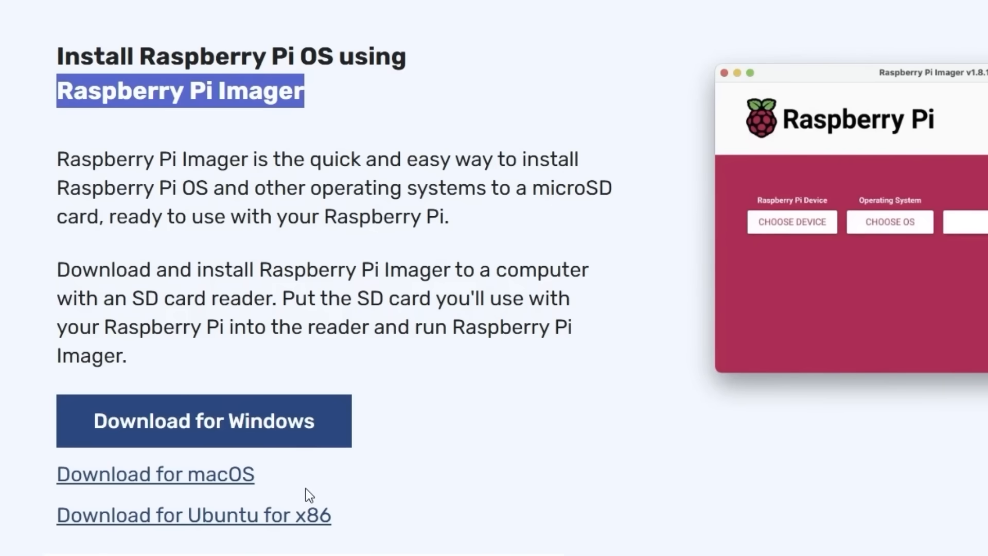
pyautogui.moveTo(274, 469)
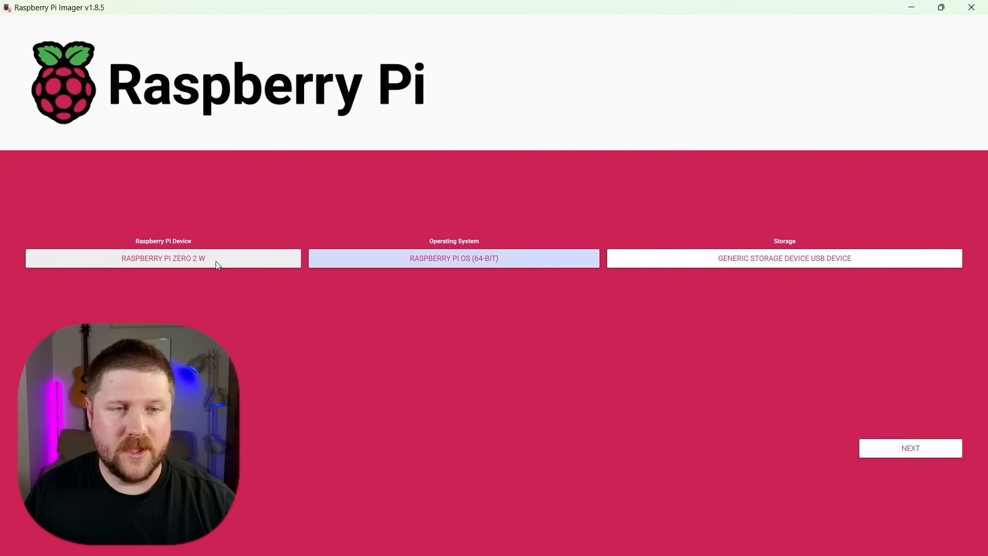
# Choose Raspberry Pi Zero 2 W, Raspberry Pi OS (64-bit) and the 31.9 GB USB storage device.
pyautogui.click(163, 257)
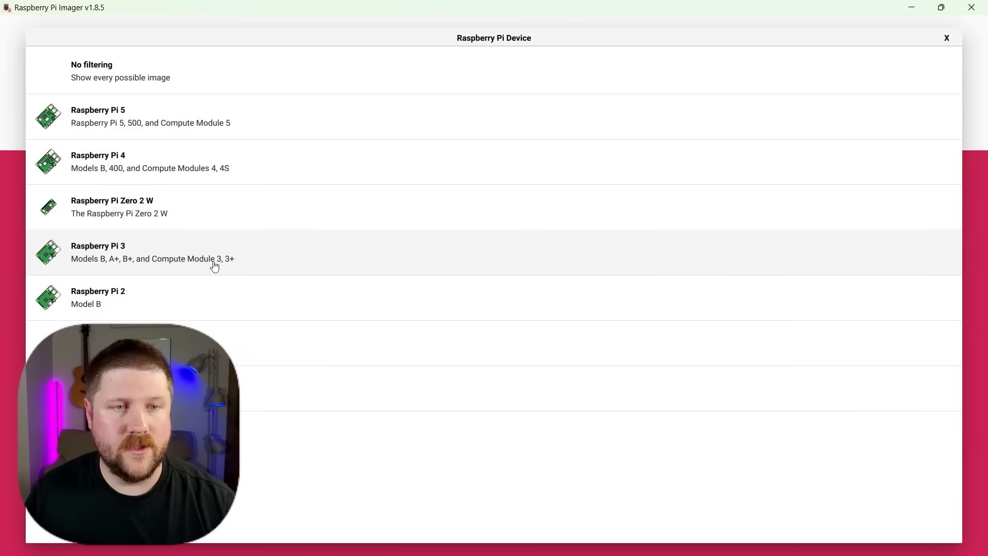
pyautogui.moveTo(261, 211)
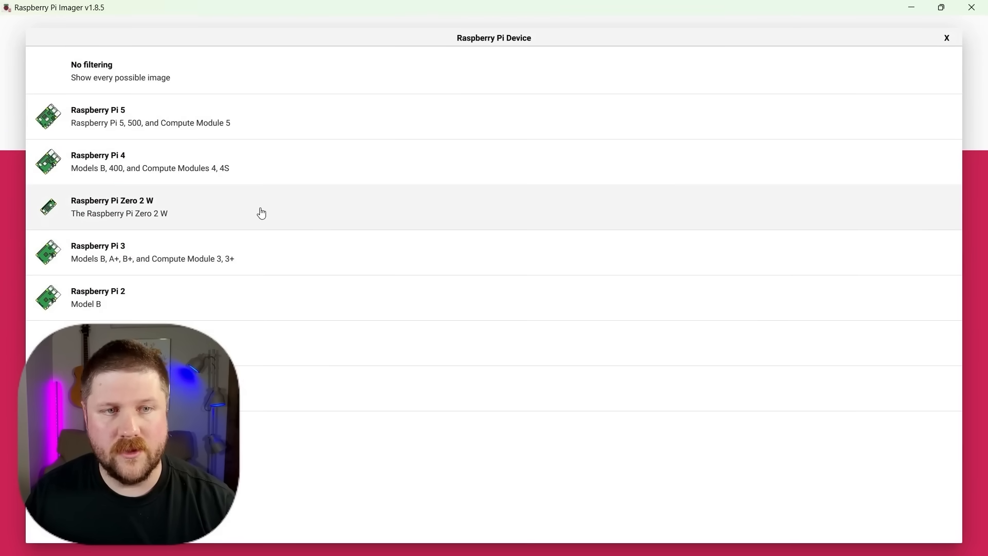
pyautogui.click(112, 206)
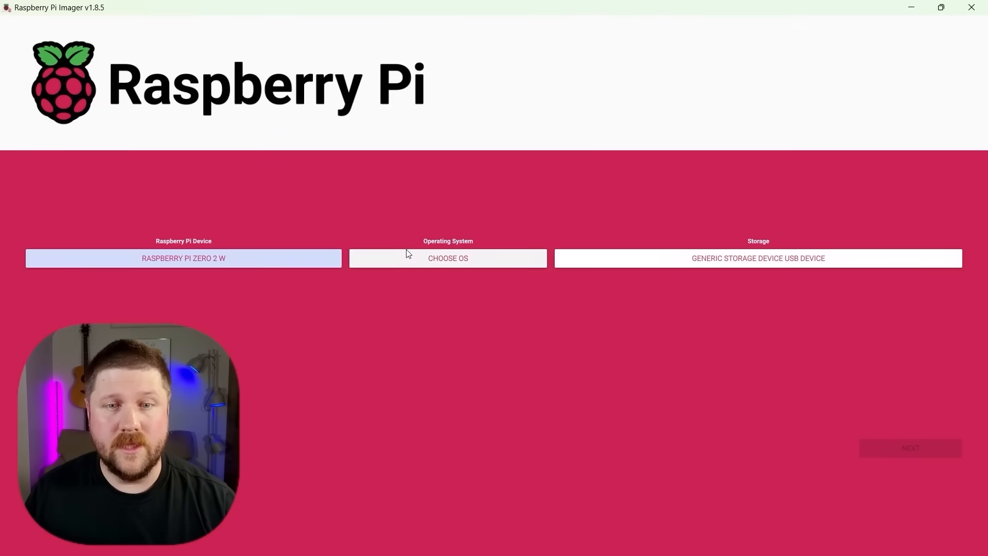
pyautogui.click(447, 257)
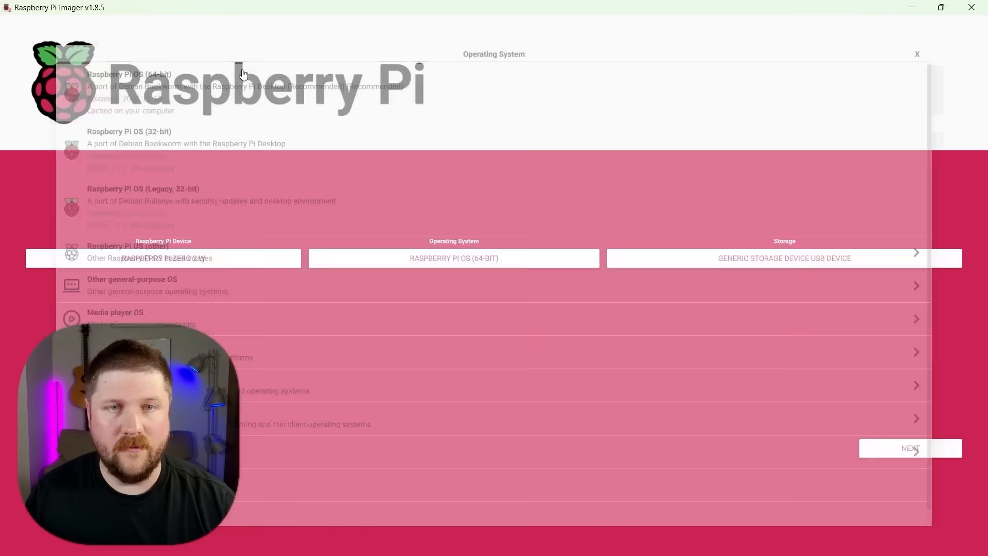
pyautogui.click(129, 85)
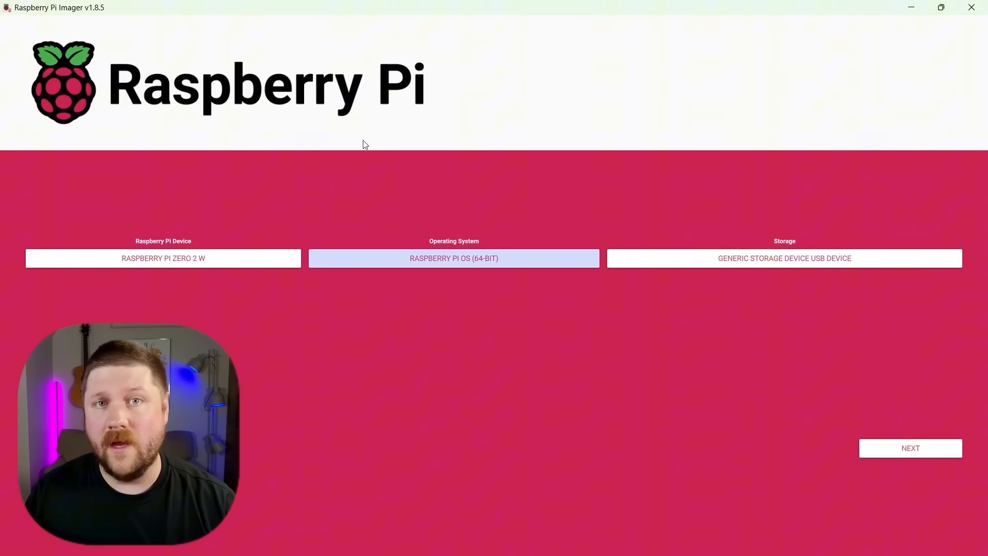
pyautogui.moveTo(636, 201)
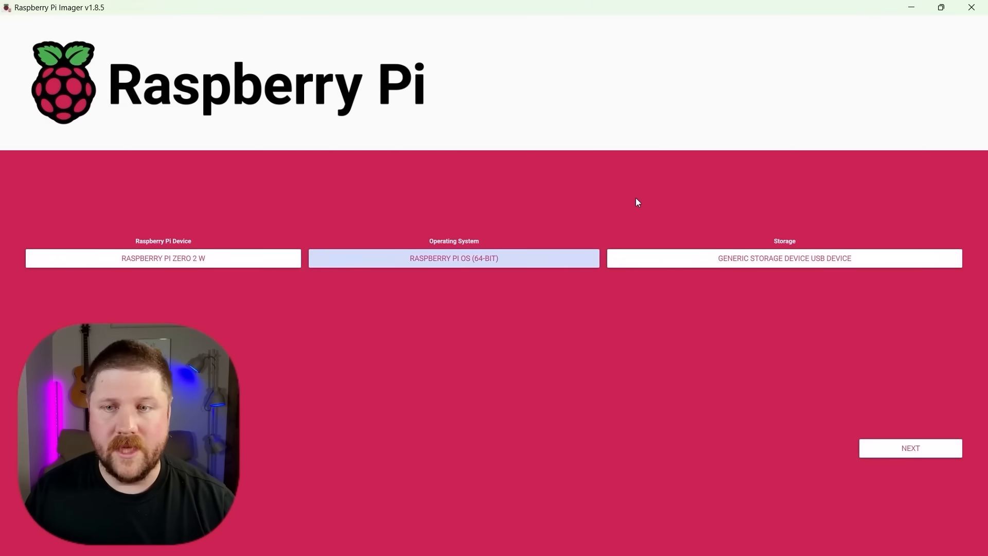
pyautogui.moveTo(679, 268)
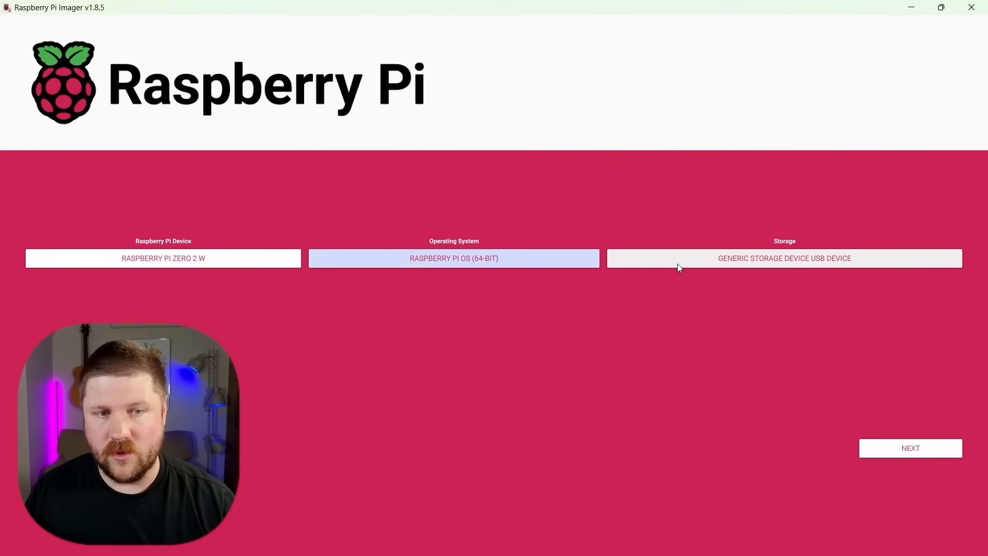
pyautogui.click(784, 257)
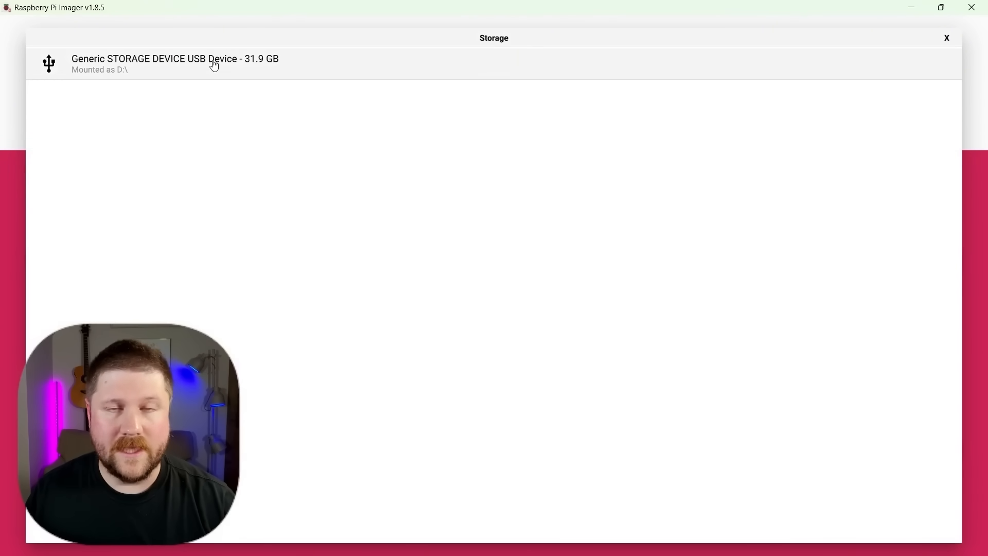
pyautogui.moveTo(225, 67)
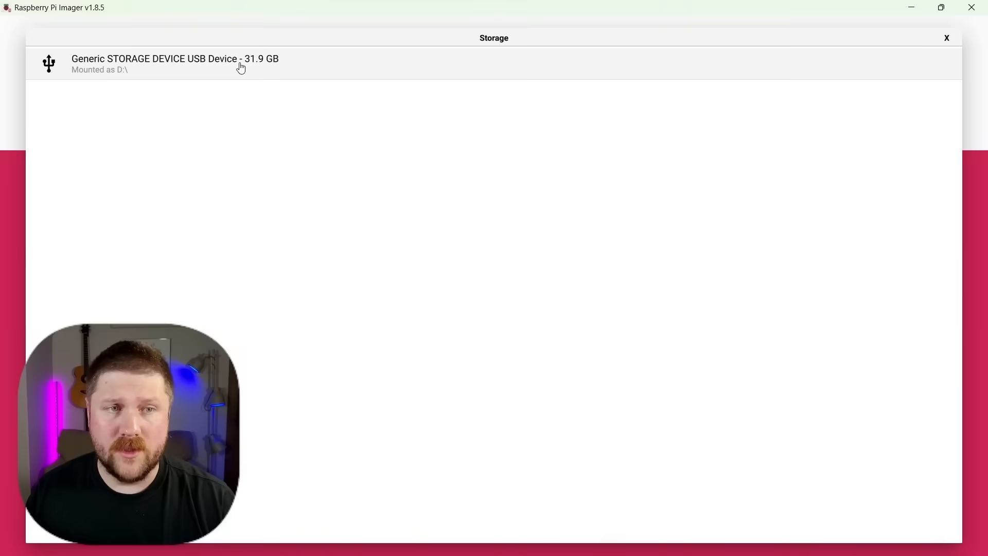
pyautogui.click(175, 62)
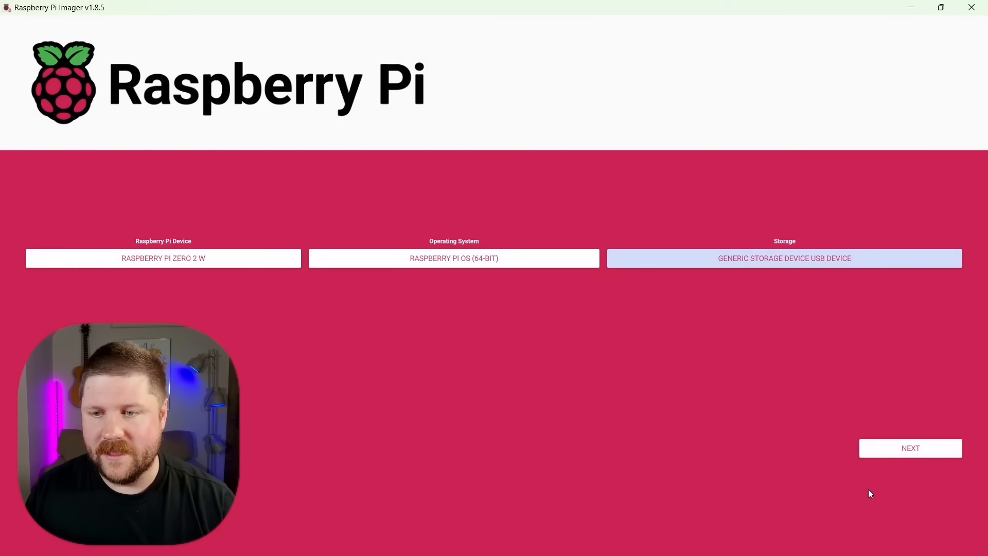
# In OS customisation, set hostname and username to bjorn and replace the password.
pyautogui.click(909, 447)
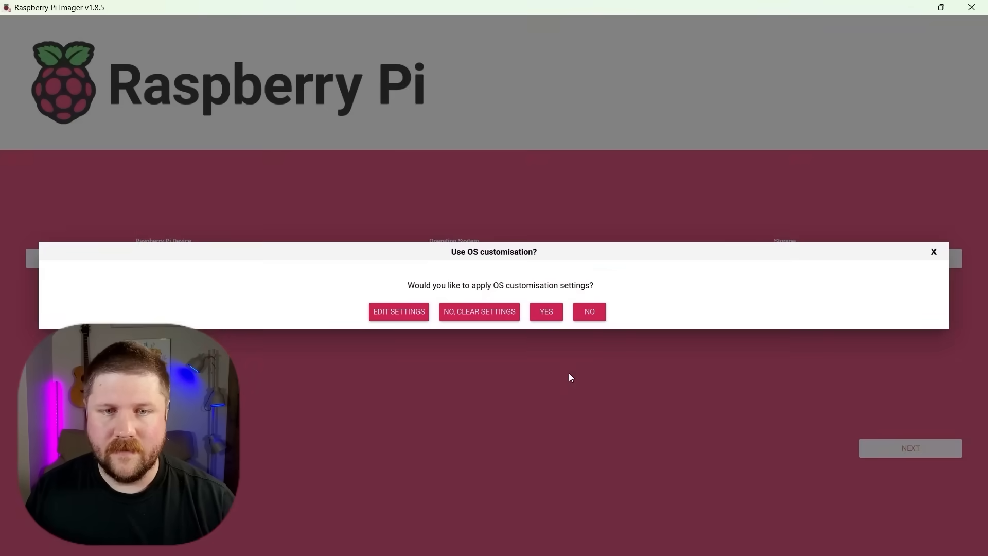
pyautogui.moveTo(391, 303)
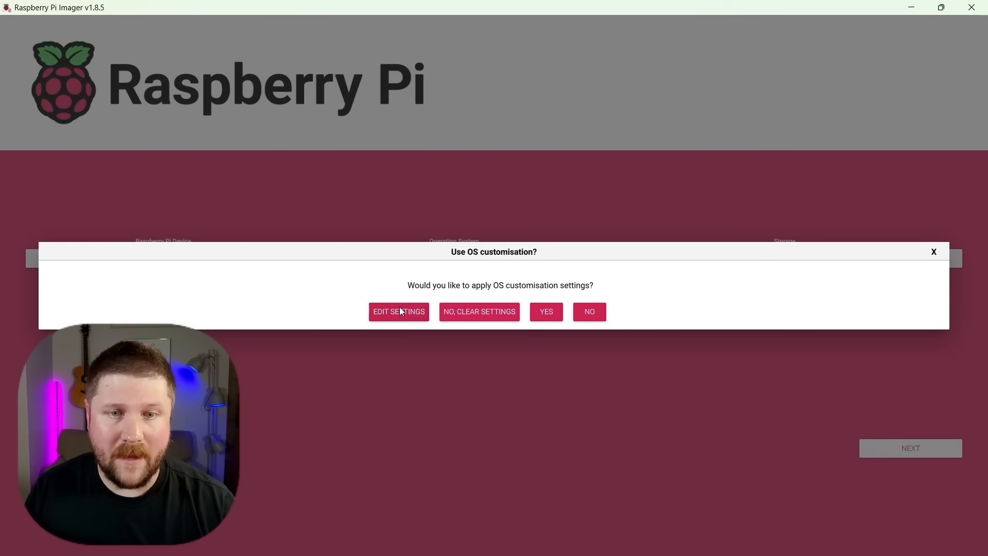
pyautogui.click(397, 310)
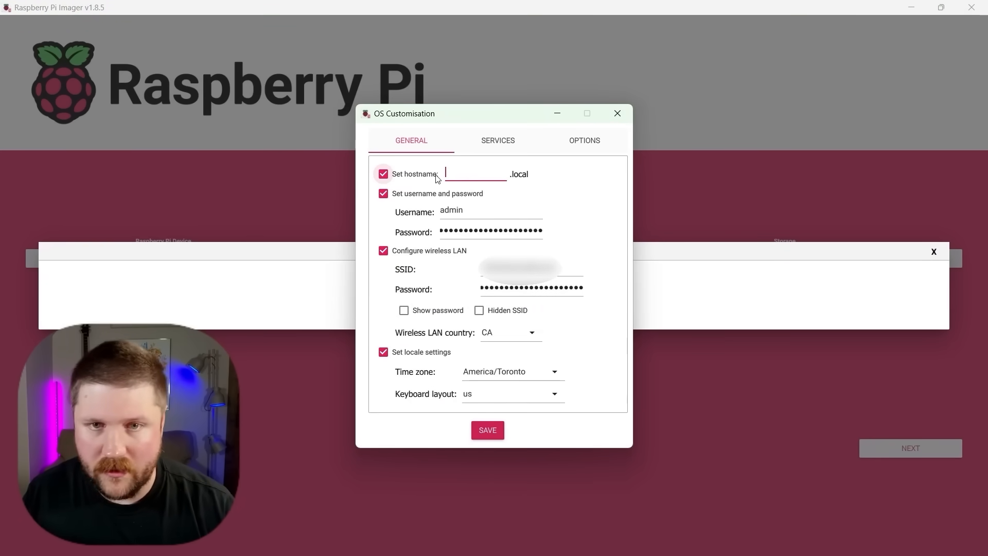
pyautogui.write('bjorn')
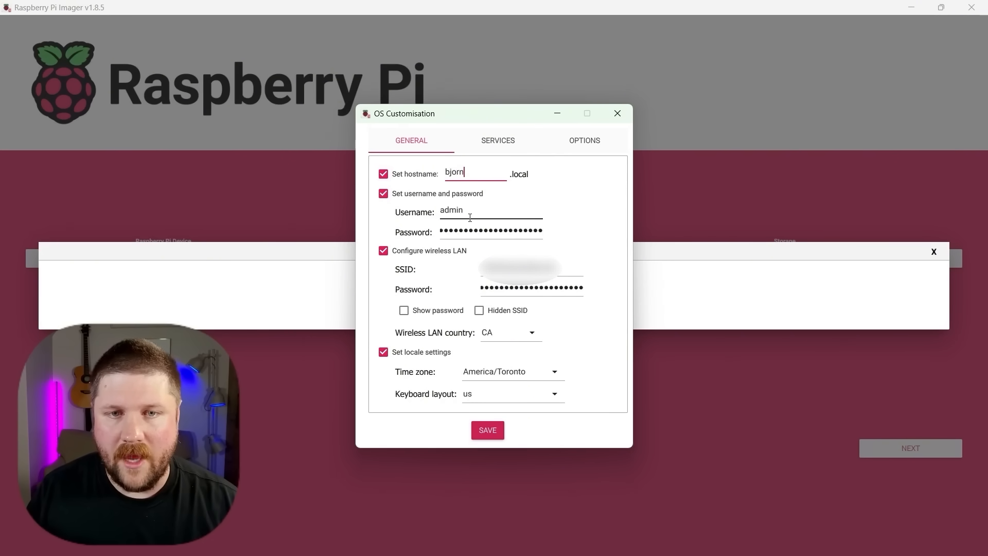
pyautogui.doubleClick(450, 210)
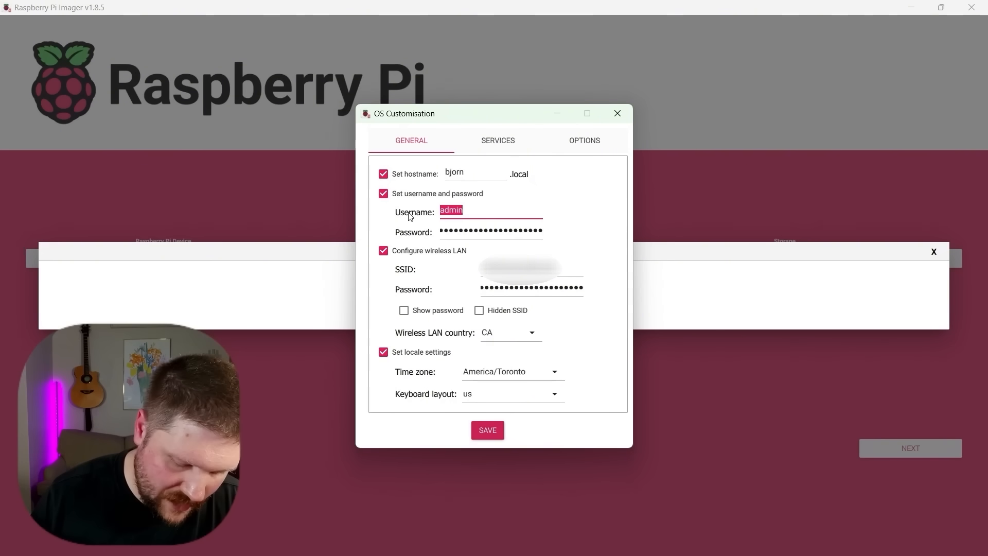
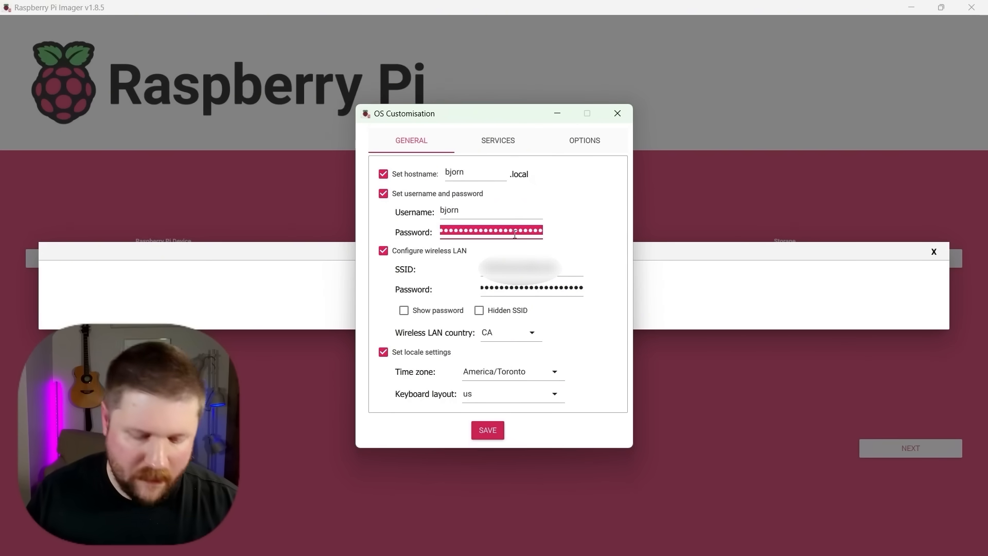
pyautogui.click(490, 231)
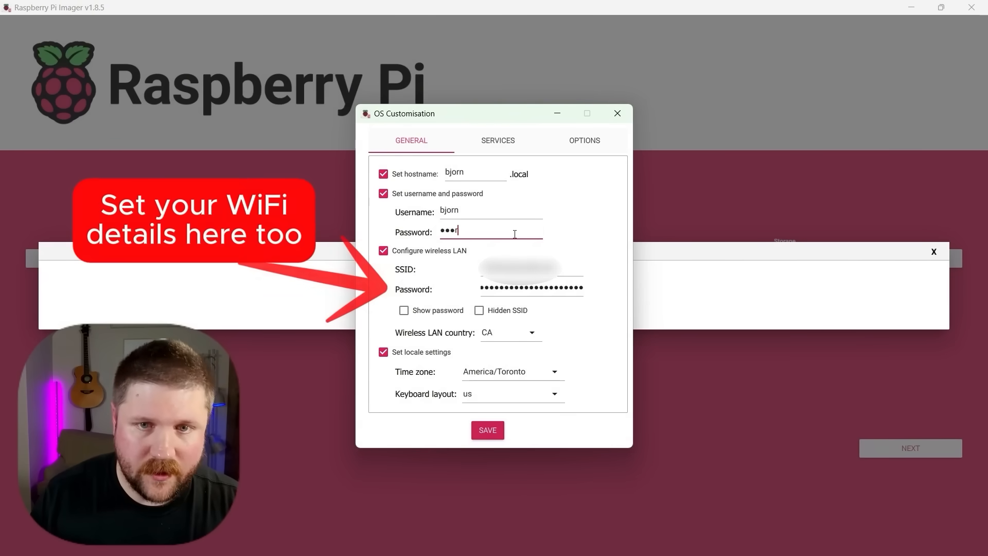
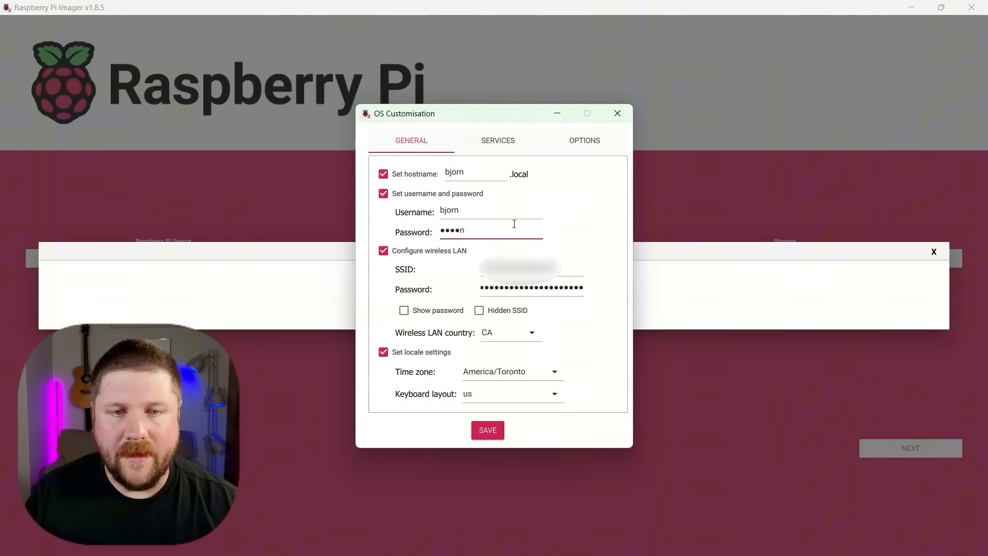
# Allow only public-key authentication for SSH under Services and save the customisation.
pyautogui.click(497, 140)
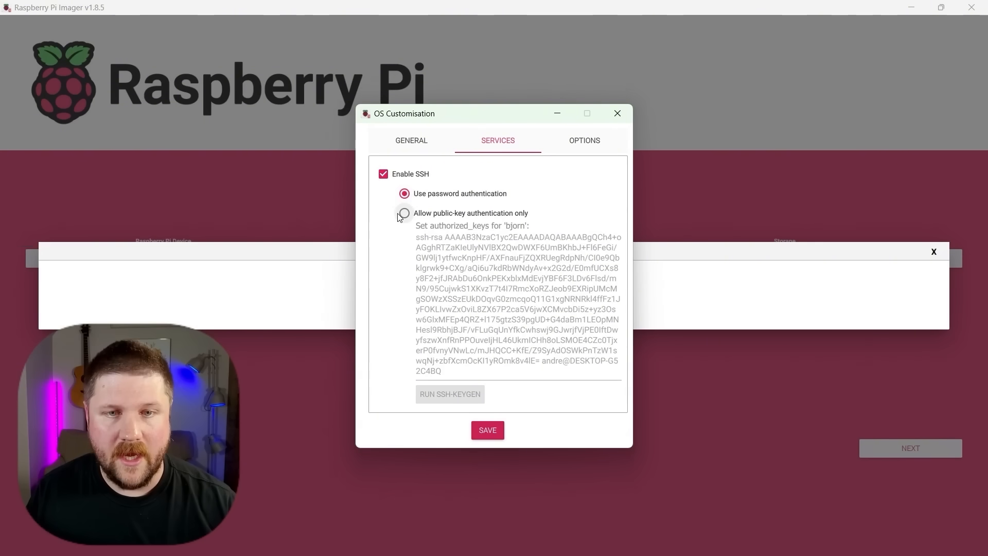
pyautogui.click(404, 213)
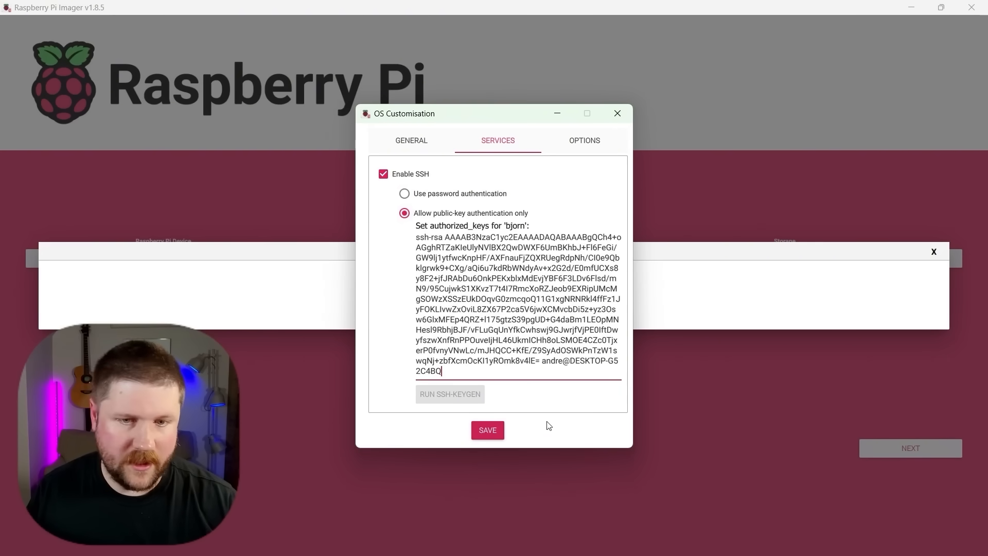
pyautogui.click(487, 430)
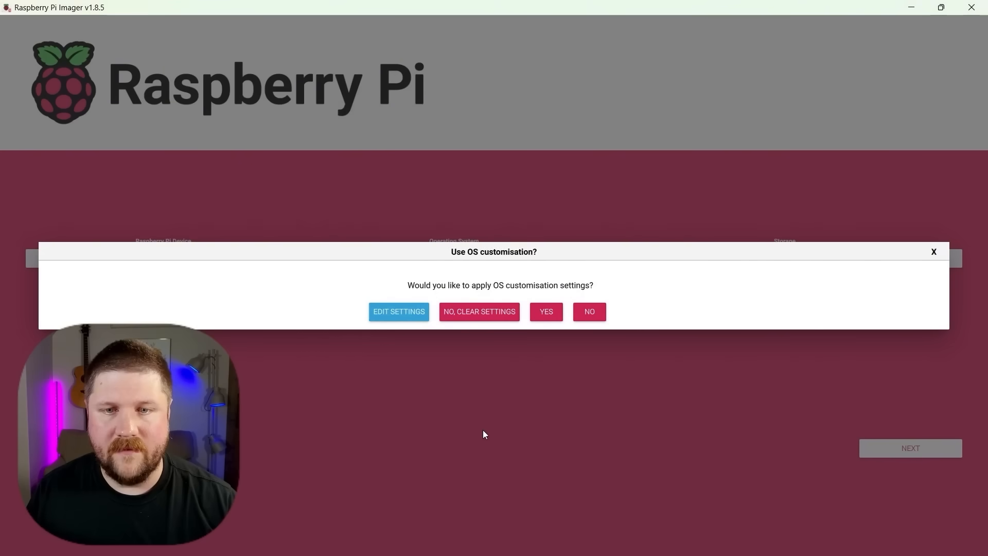
pyautogui.moveTo(518, 420)
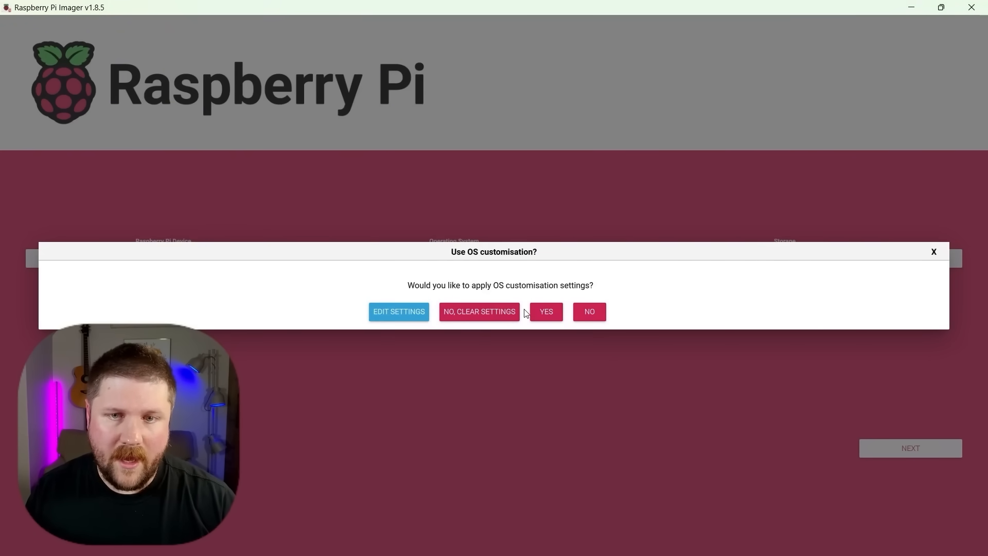
# Apply the OS customisation and confirm erasing the USB storage device.
pyautogui.click(588, 310)
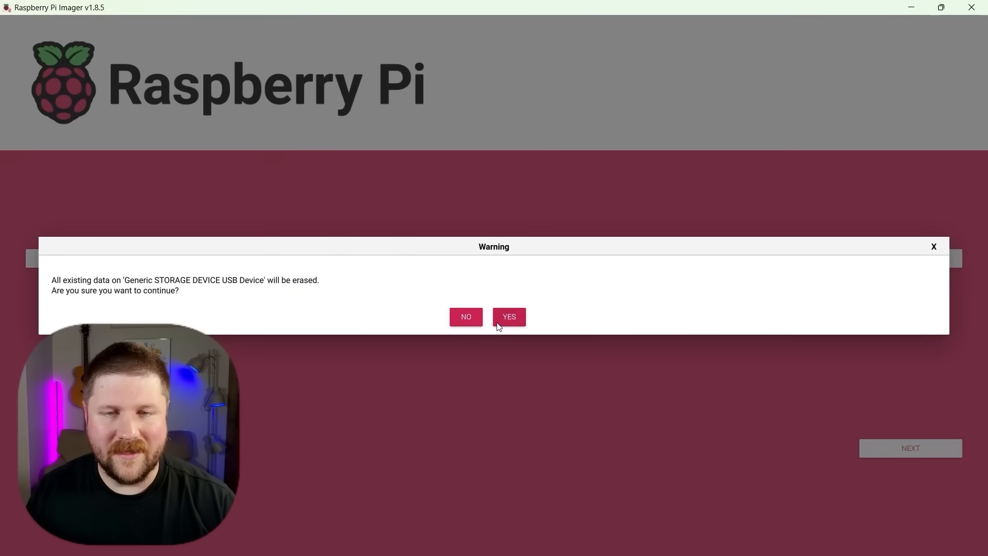
pyautogui.click(508, 315)
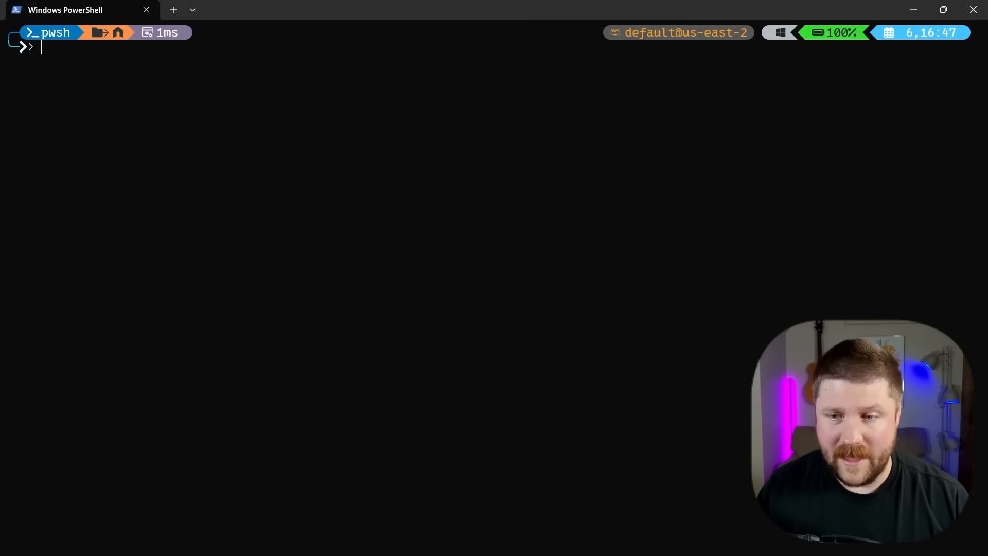
# Log in to the Pi over SSH with ssh bjorn@bjorn from PowerShell.
pyautogui.write('ssh')
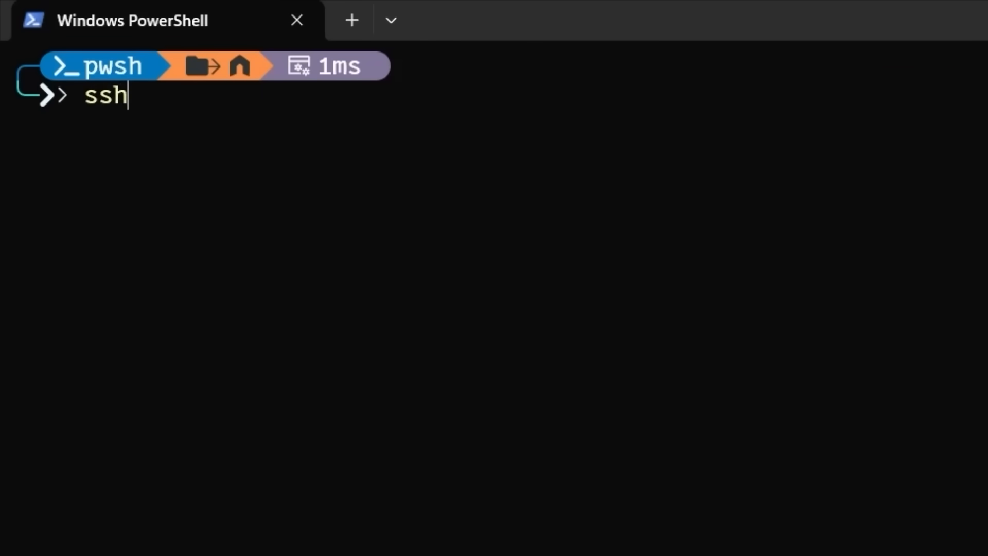
pyautogui.write('bjorn')
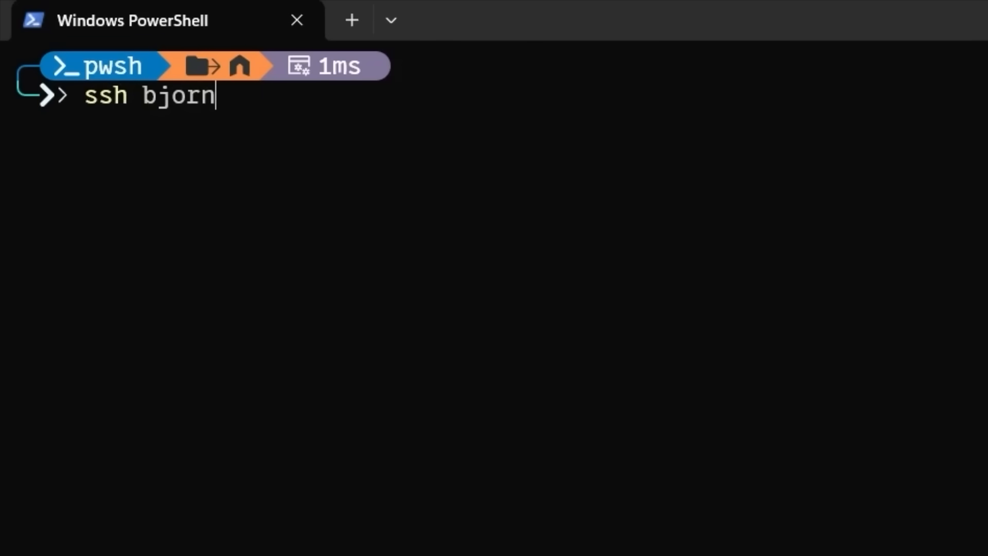
pyautogui.write('@bjorn')
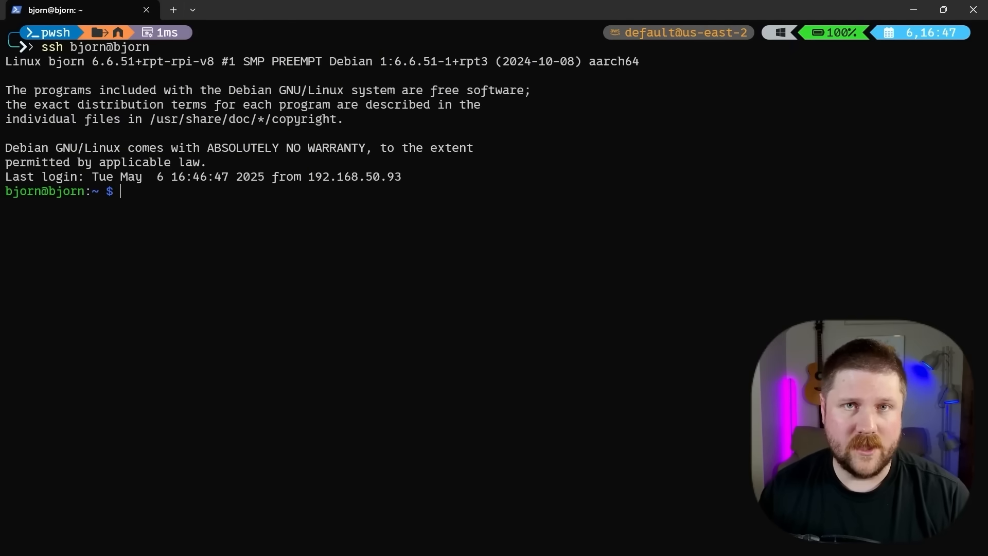
pyautogui.moveTo(309, 400)
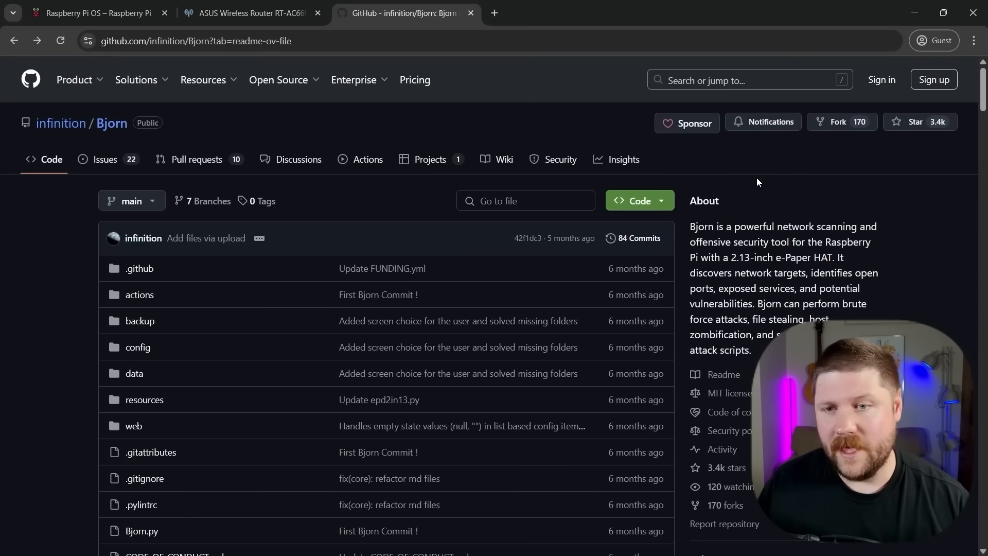
pyautogui.moveTo(753, 196)
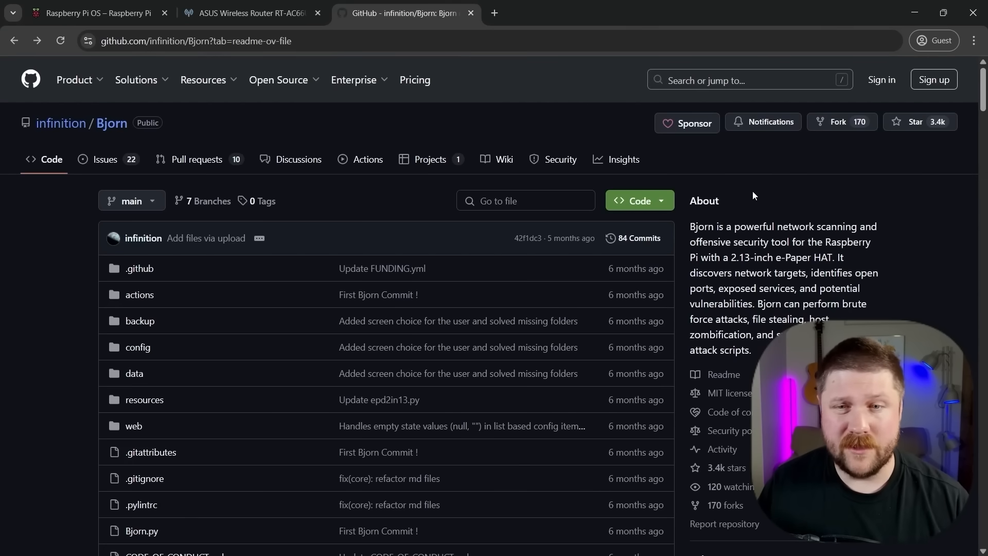
pyautogui.moveTo(764, 221)
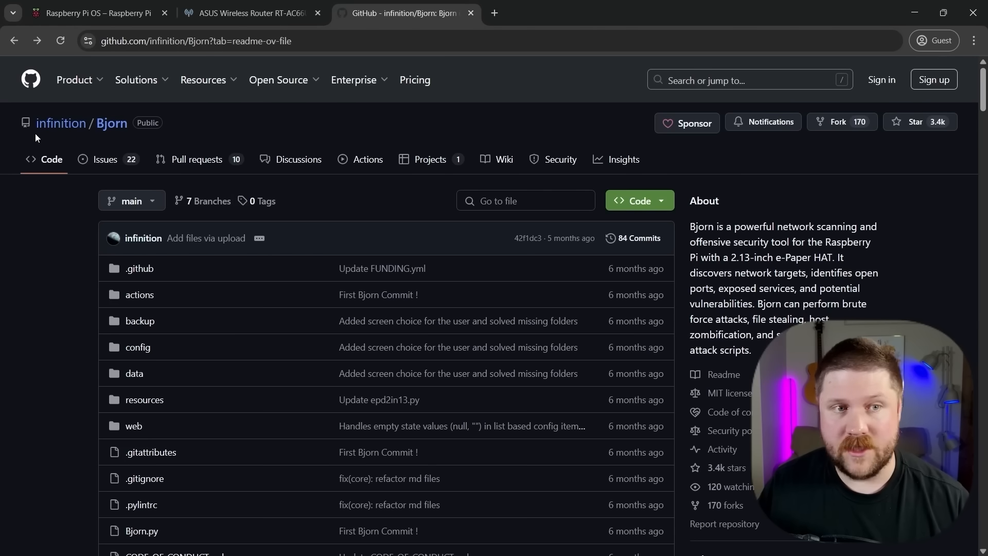
pyautogui.moveTo(61, 122)
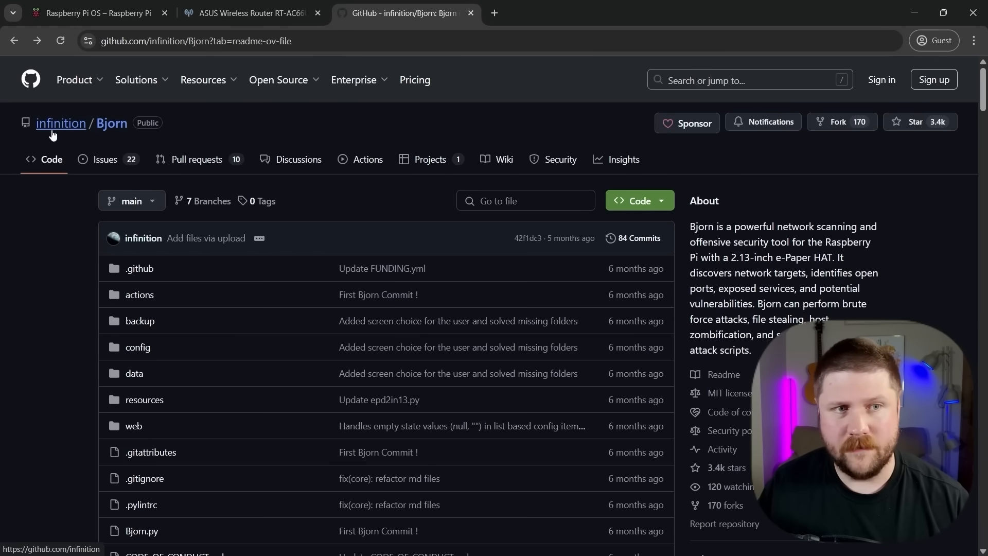
pyautogui.moveTo(61, 122)
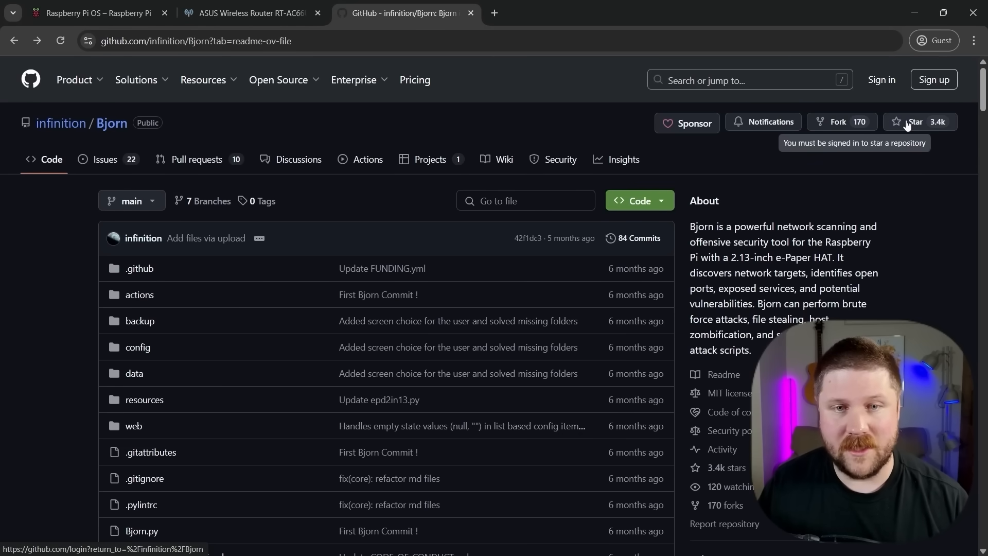
pyautogui.moveTo(893, 233)
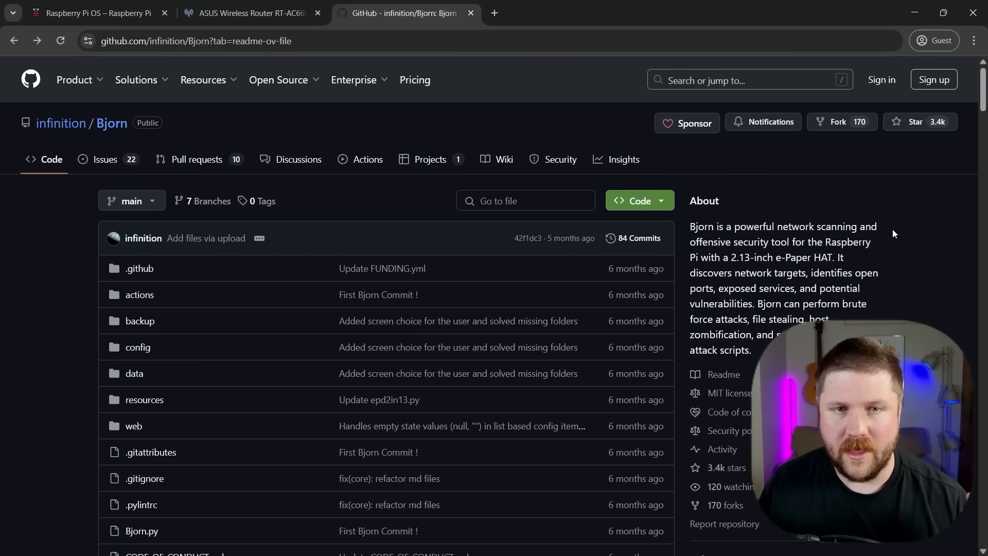
# Jump to the Installation section of the infinition/Bjorn README.
pyautogui.scroll(-3)
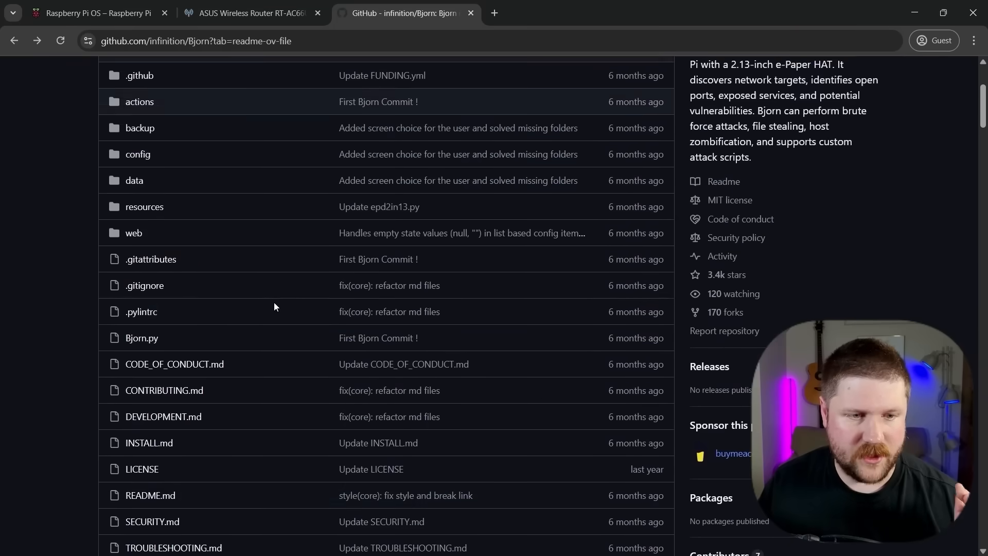
pyautogui.scroll(-3)
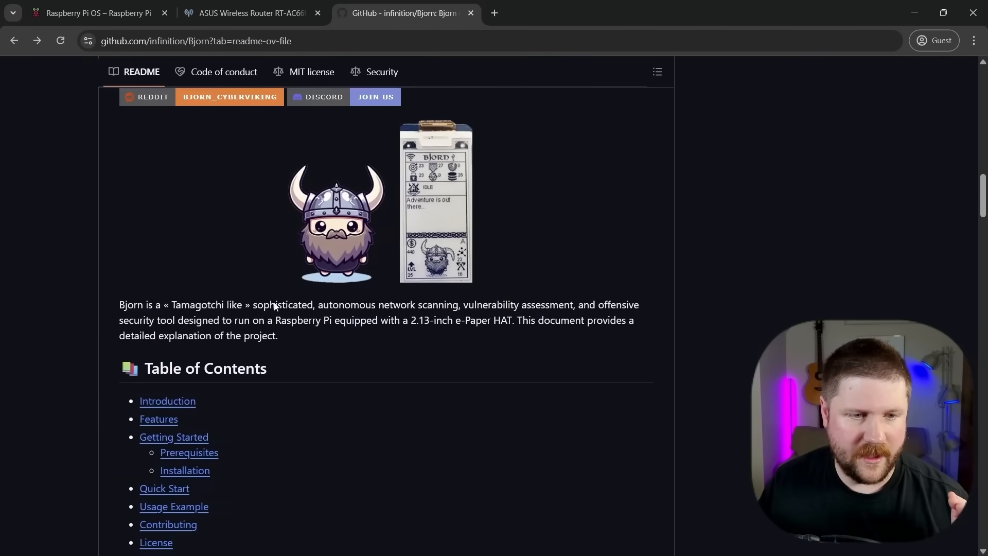
pyautogui.scroll(-3)
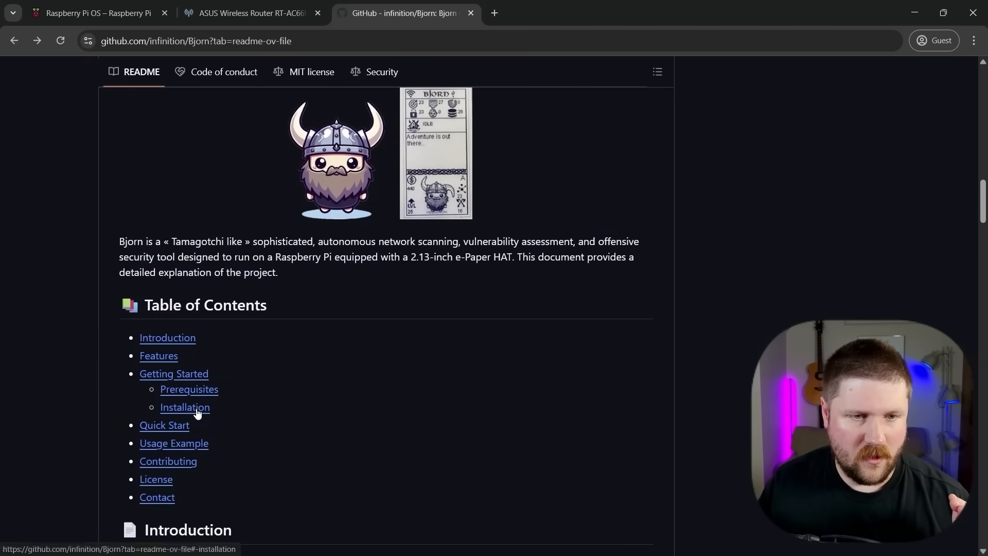
pyautogui.click(184, 407)
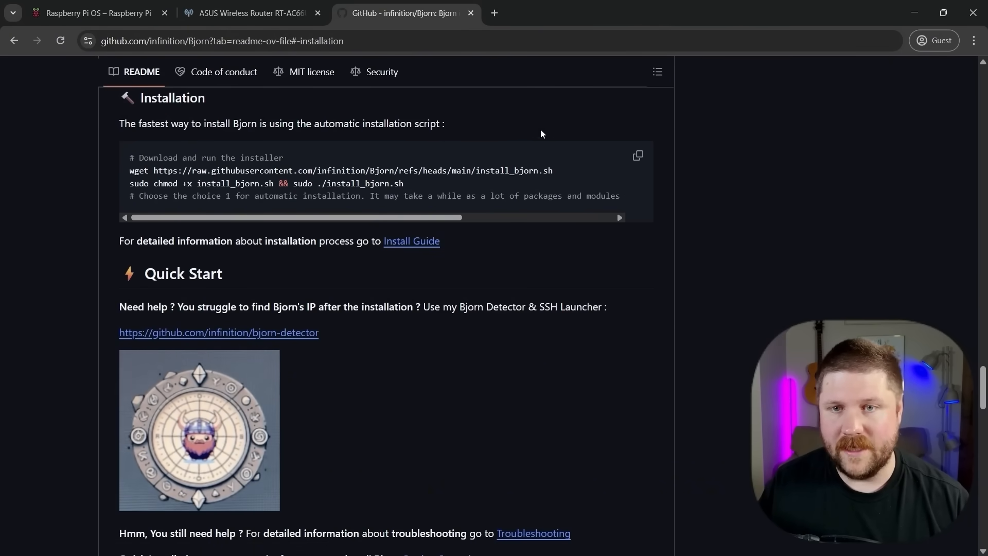
# Run the Bjorn installer choosing 1 for full installation, 4 for epd2in13_V4, and answer y to continue.
pyautogui.click(636, 155)
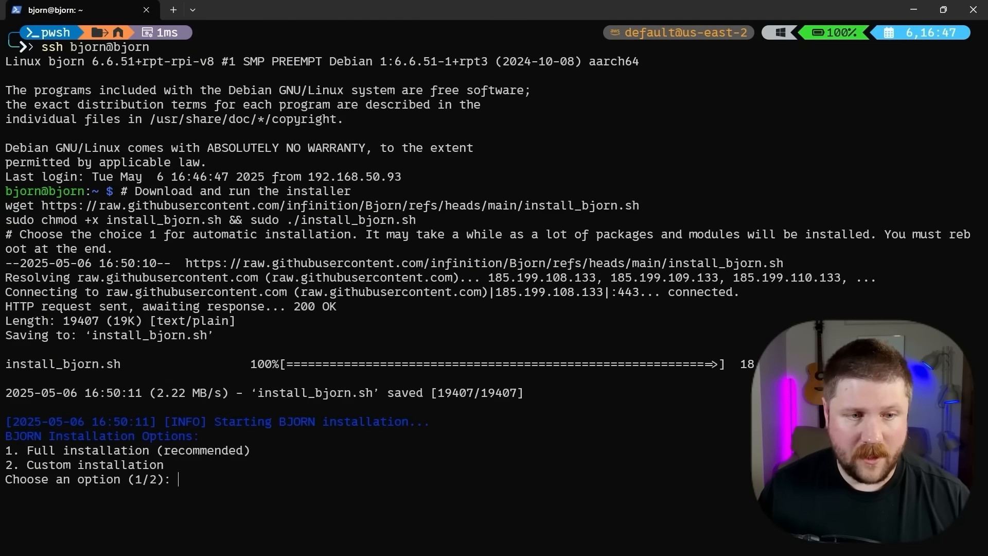
pyautogui.write('1')
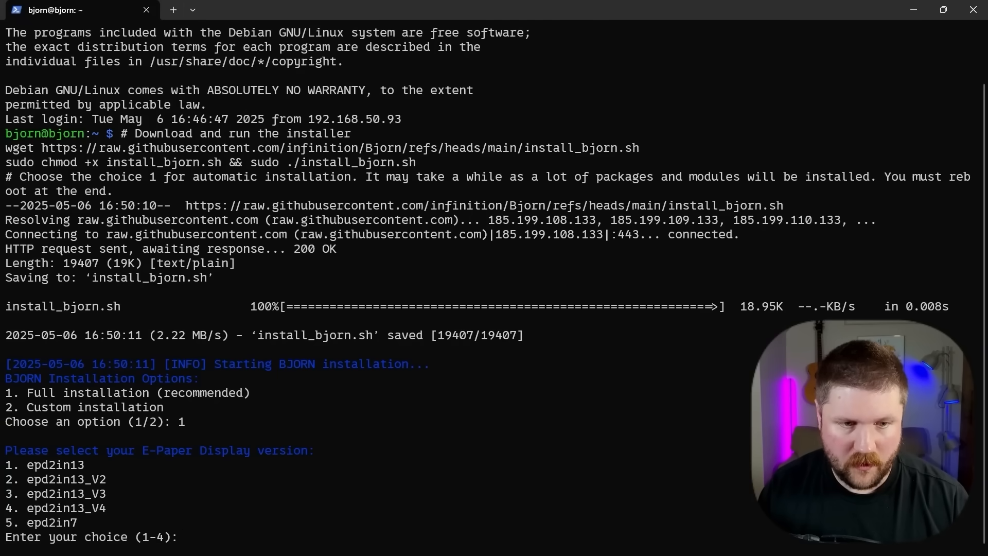
pyautogui.write('4')
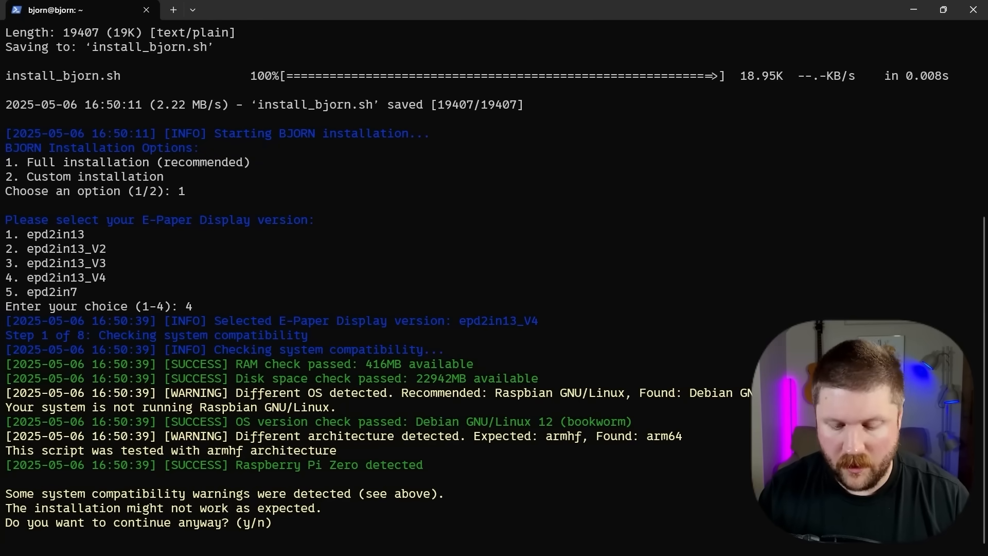
pyautogui.write('y')
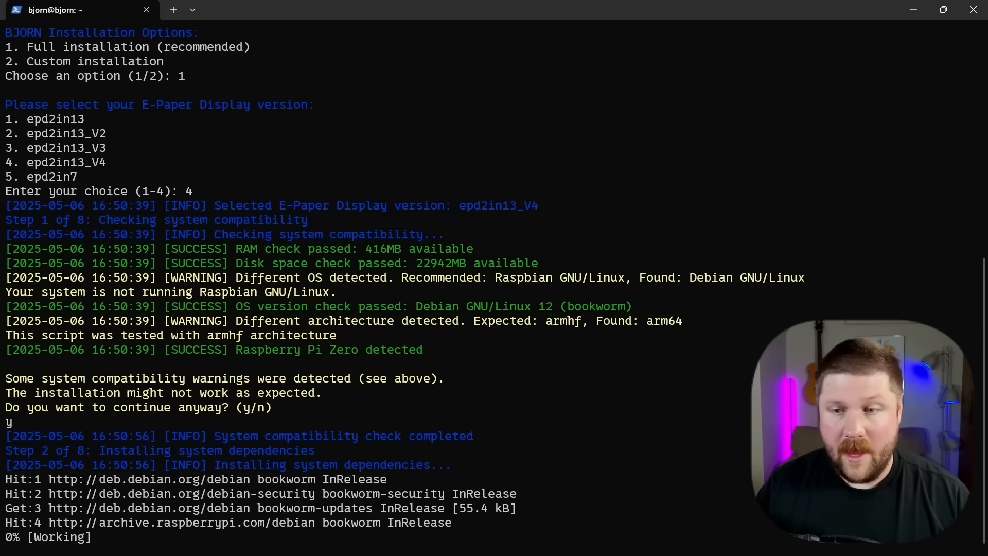
pyautogui.scroll(-3)
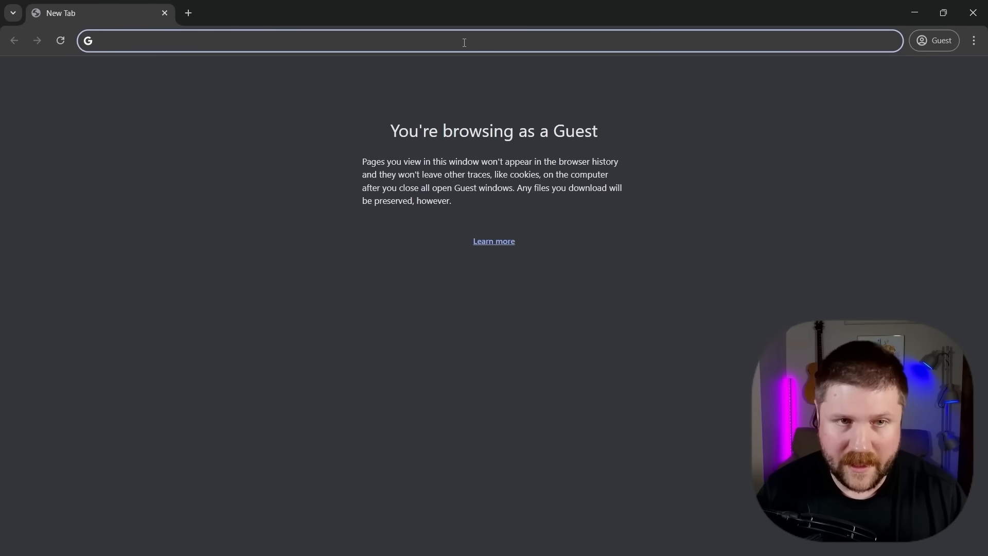
pyautogui.write('http://192.168.50.146')
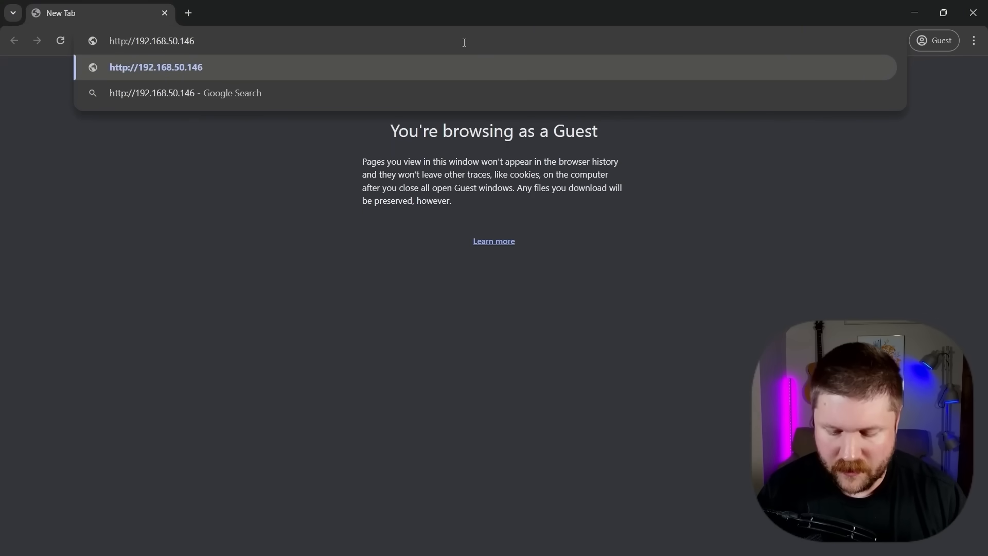
pyautogui.write(':')
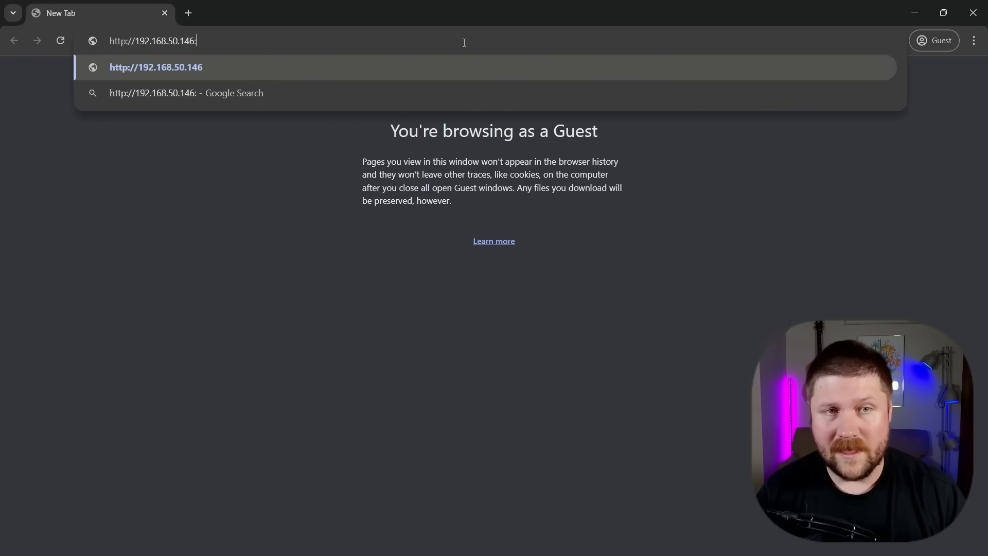
pyautogui.write('8000')
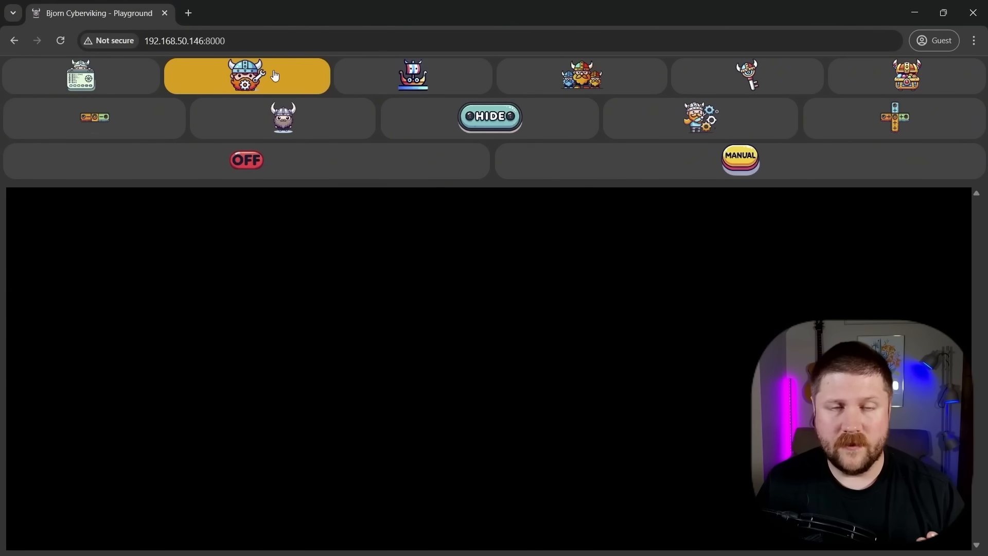
# Review the Config page's logging toggles and network settings, inspecting nmap_scan_aggressivity.
pyautogui.click(246, 75)
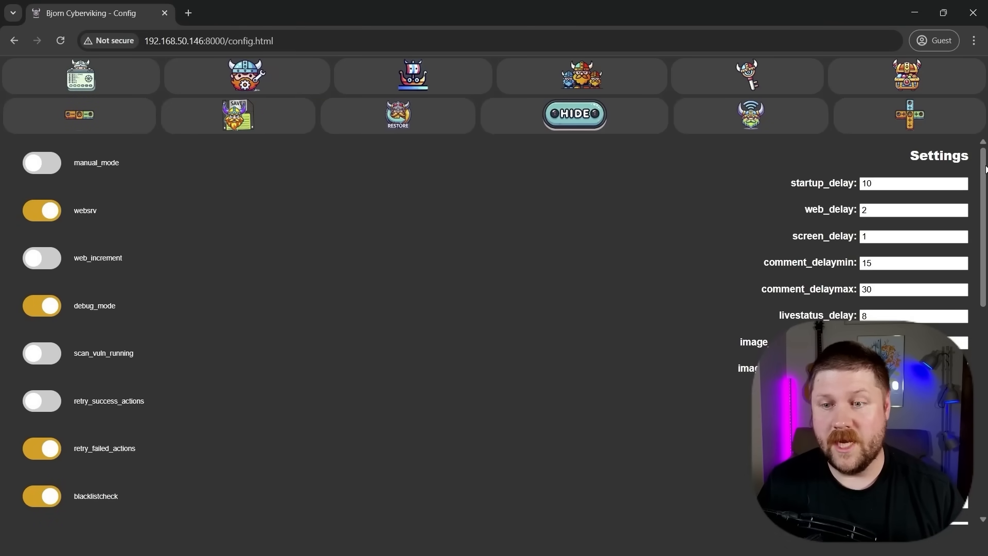
pyautogui.scroll(-3)
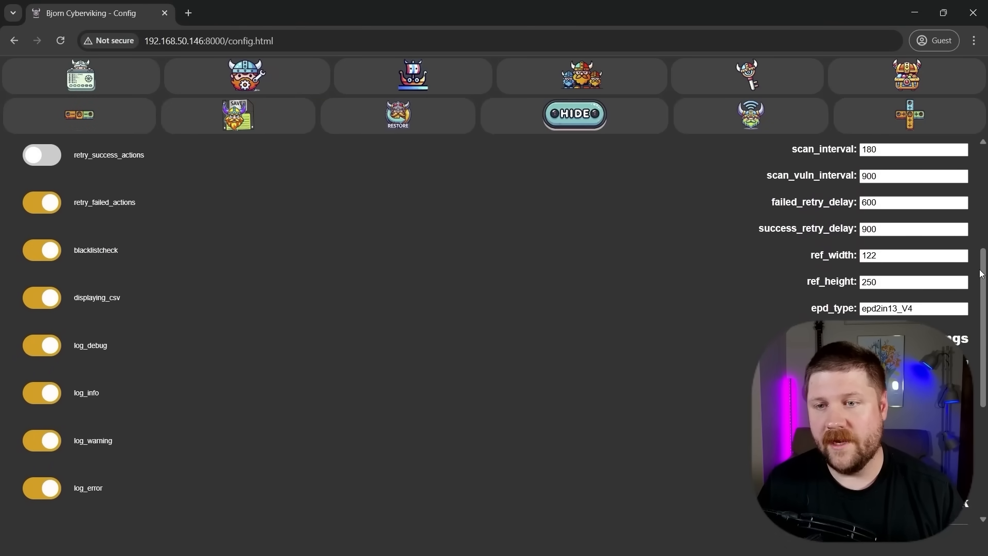
pyautogui.scroll(-3)
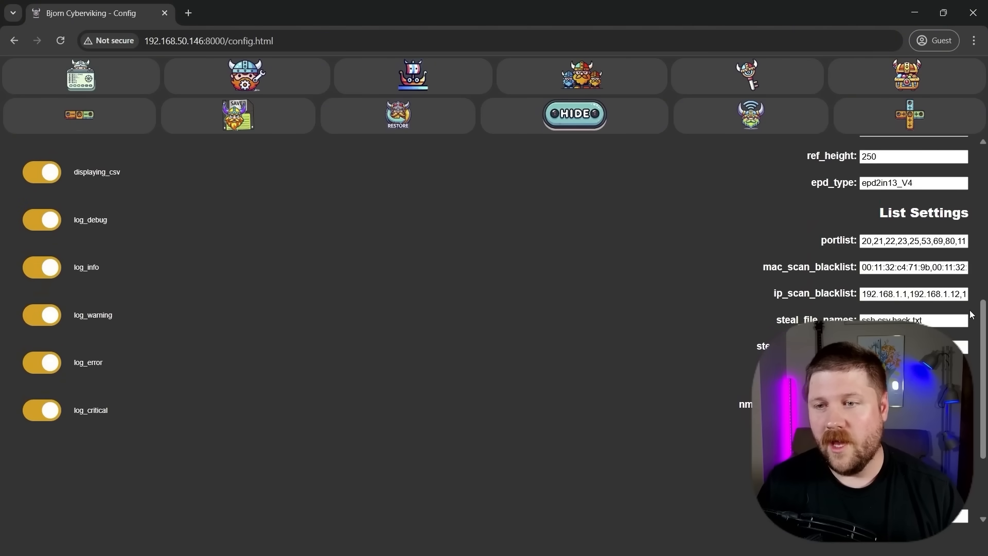
pyautogui.scroll(-3)
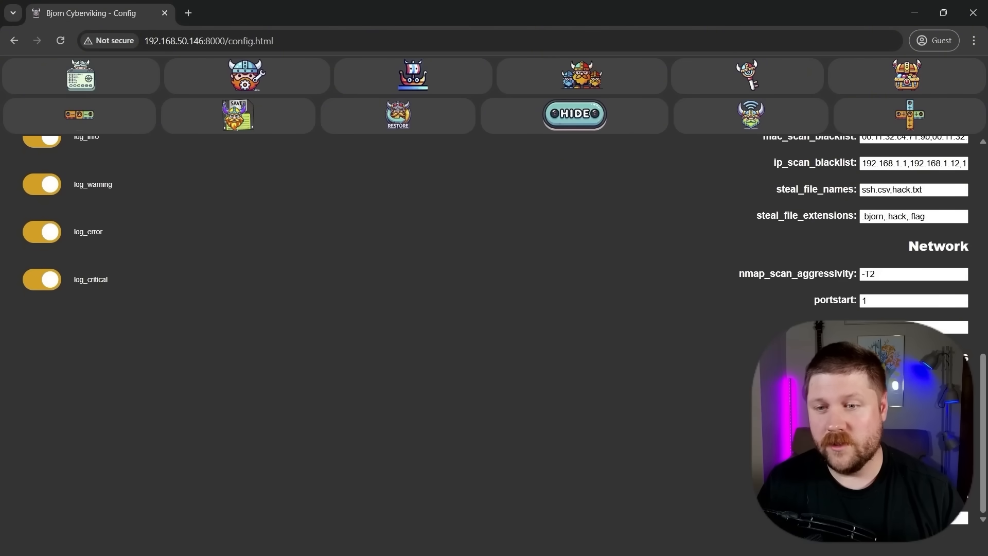
pyautogui.click(913, 274)
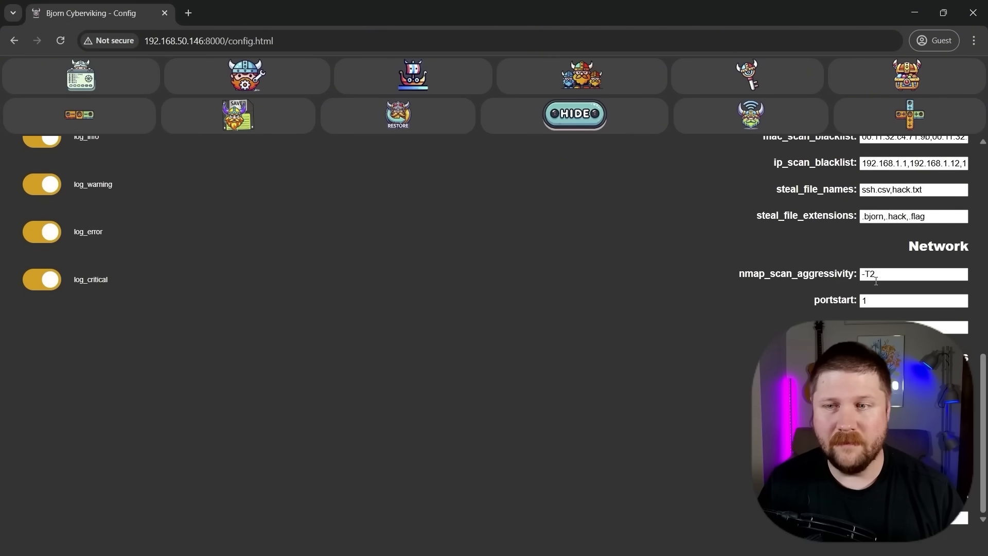
pyautogui.moveTo(830, 232)
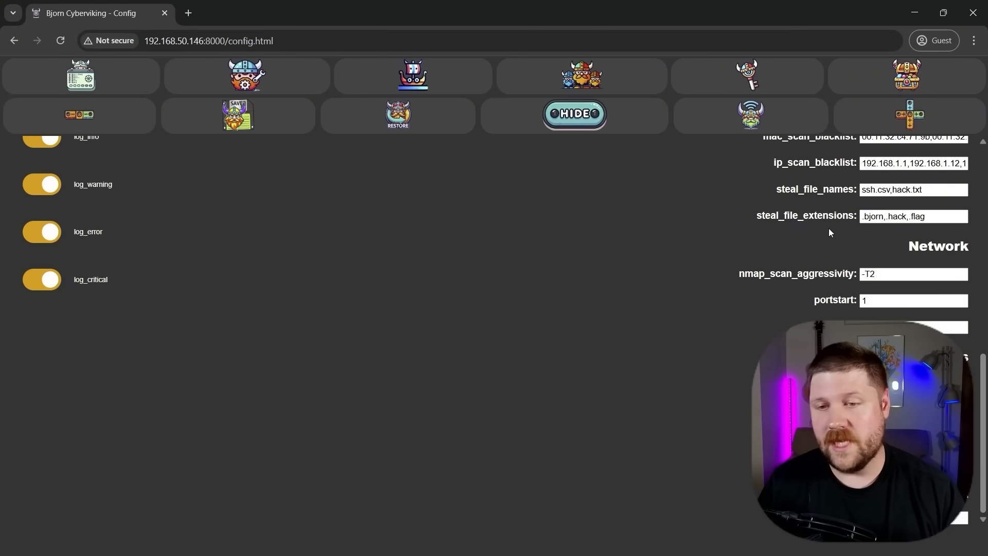
pyautogui.moveTo(662, 289)
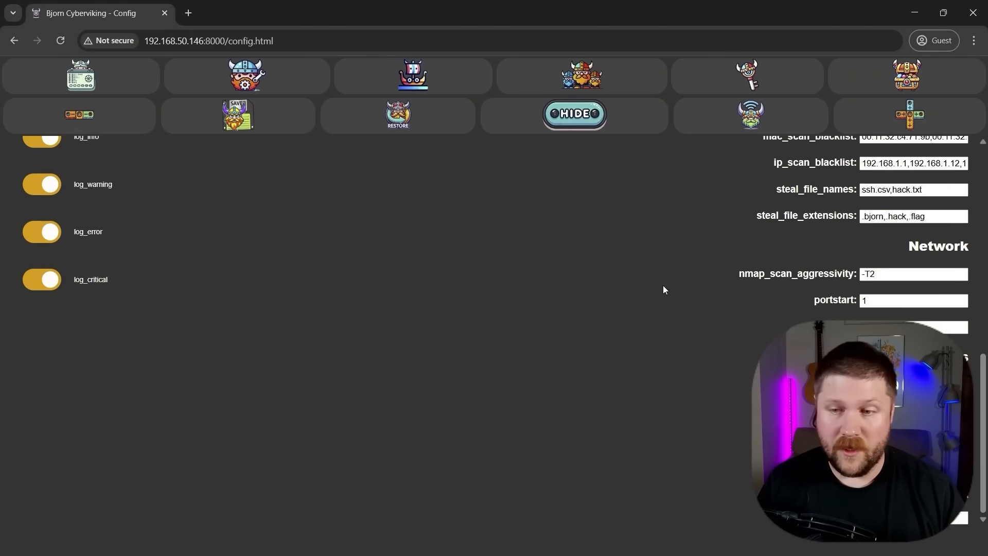
pyautogui.moveTo(418, 198)
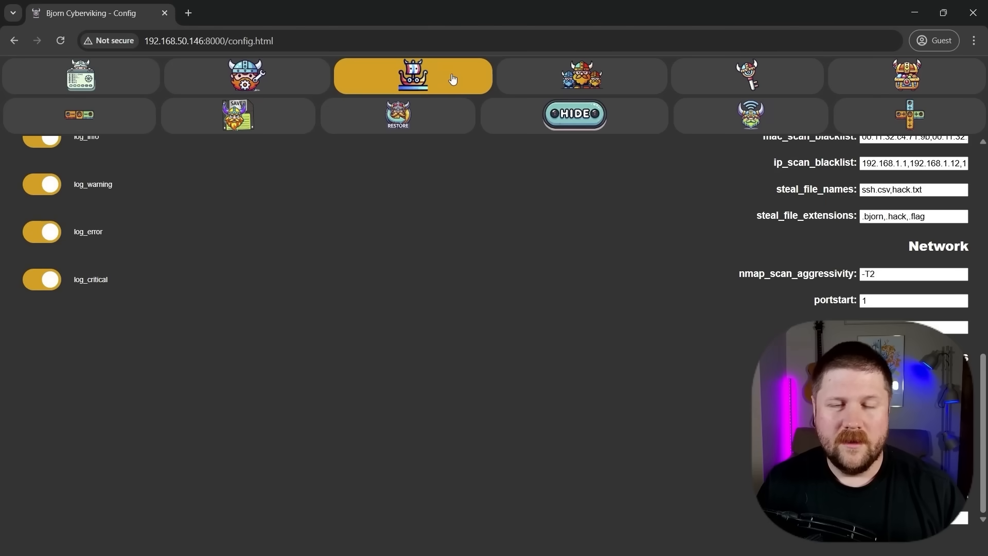
pyautogui.moveTo(418, 80)
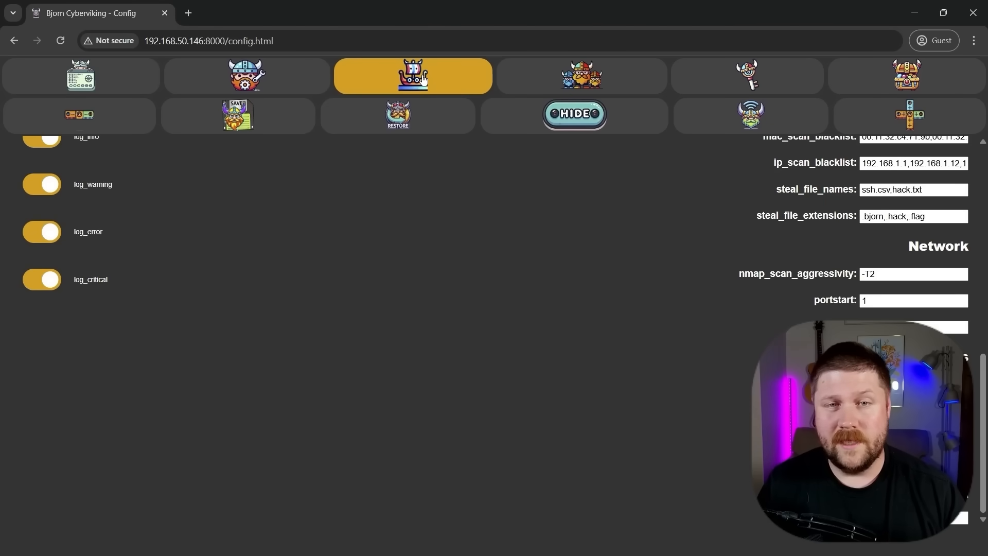
# Review the Network page's discovered hosts with IPs, hostnames, alive status and ports 22, 80, 139, 8443.
pyautogui.click(413, 75)
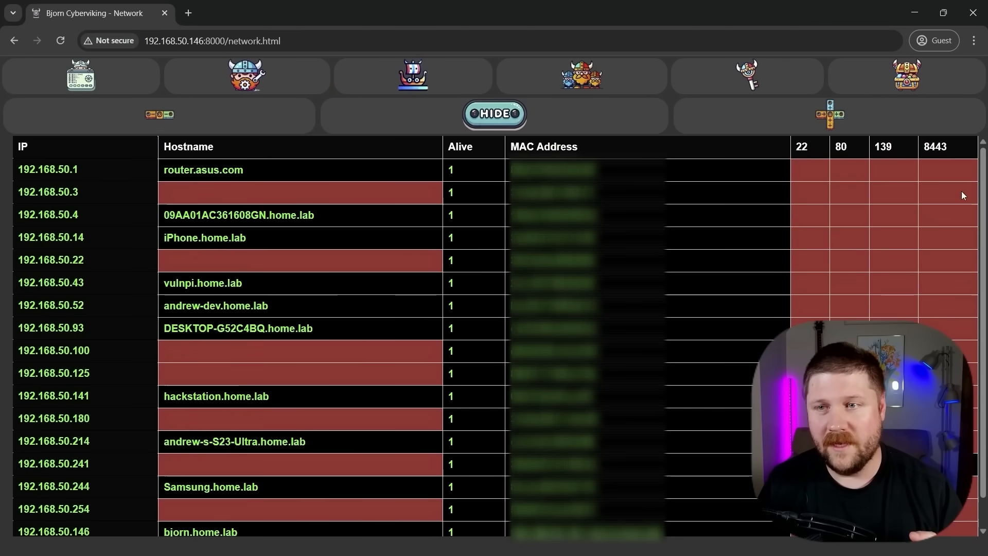
pyautogui.scroll(-3)
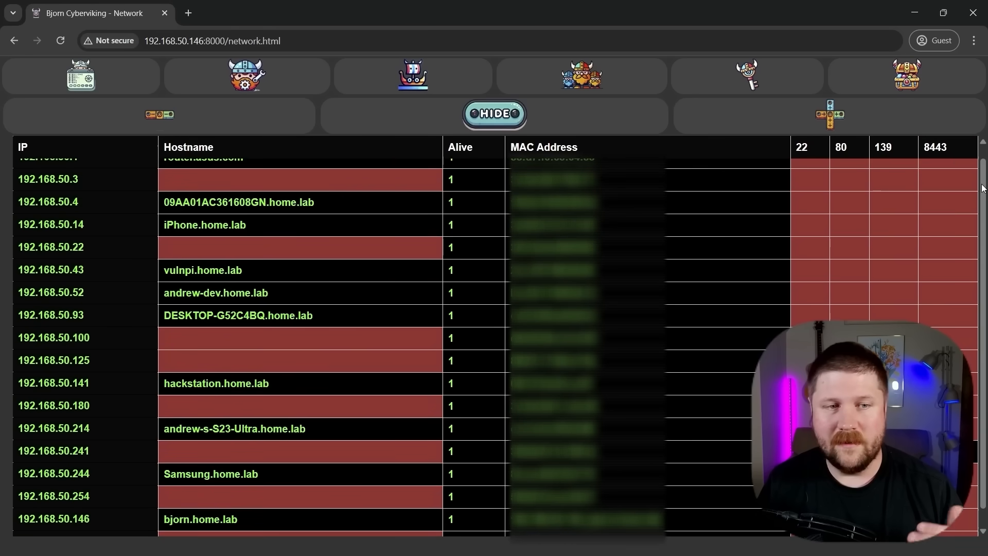
pyautogui.scroll(-3)
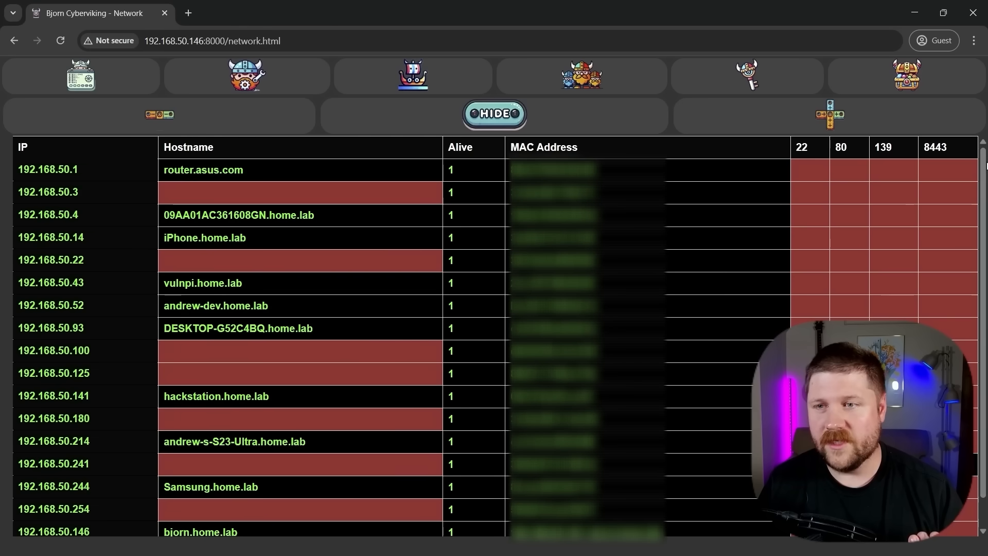
pyautogui.scroll(-3)
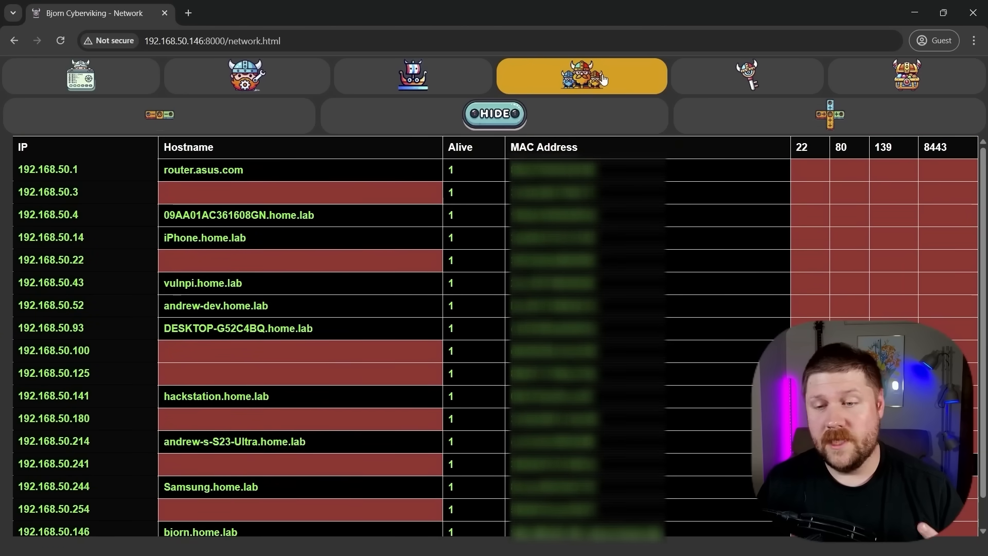
pyautogui.moveTo(580, 75)
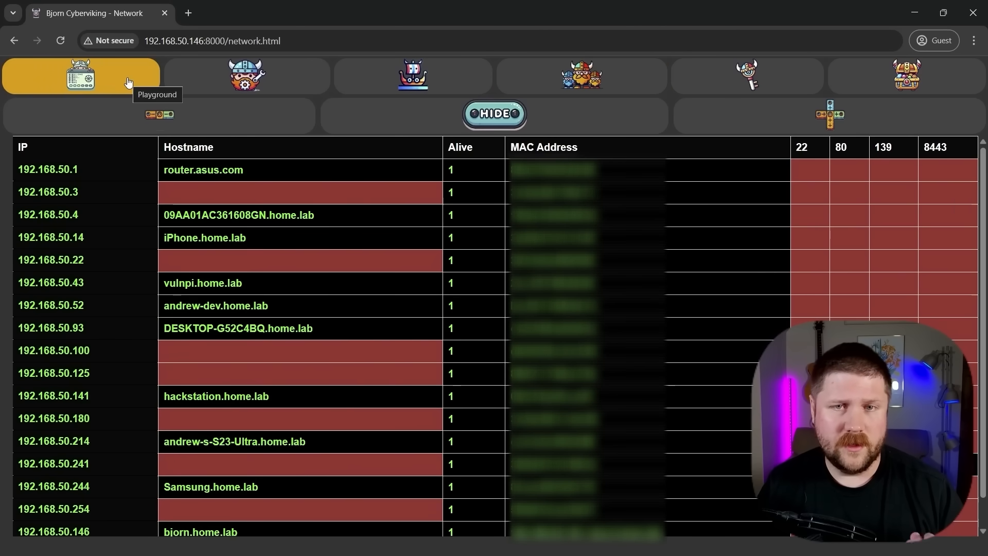
# From the Playground actions menu, run Create Livestatus, Actions & Netkb and acknowledge the success alert.
pyautogui.click(80, 75)
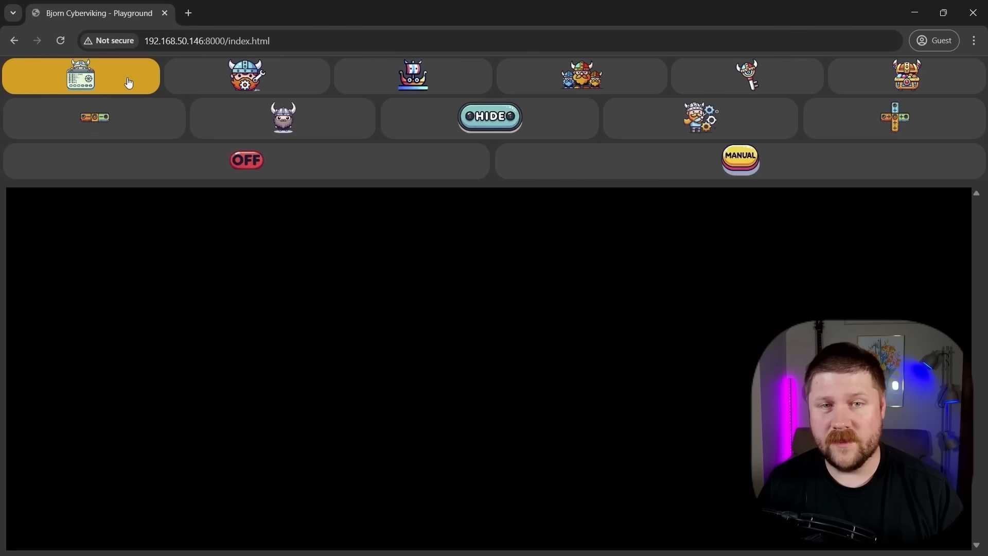
pyautogui.moveTo(619, 187)
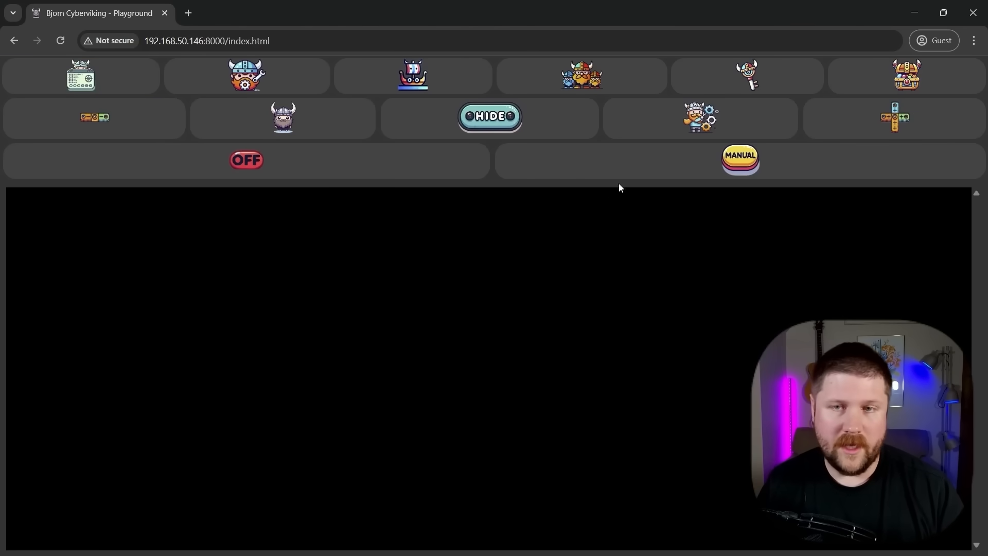
pyautogui.click(700, 118)
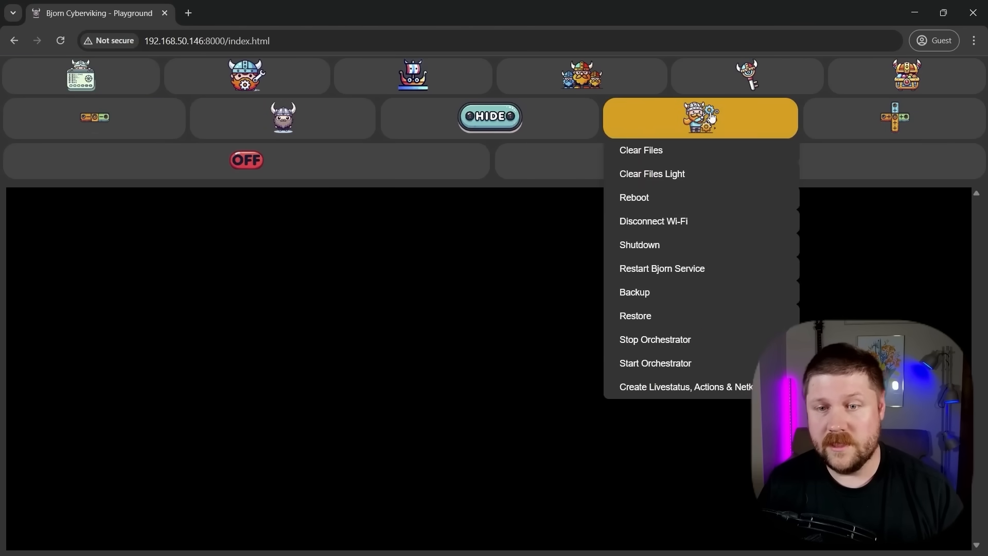
pyautogui.moveTo(685, 386)
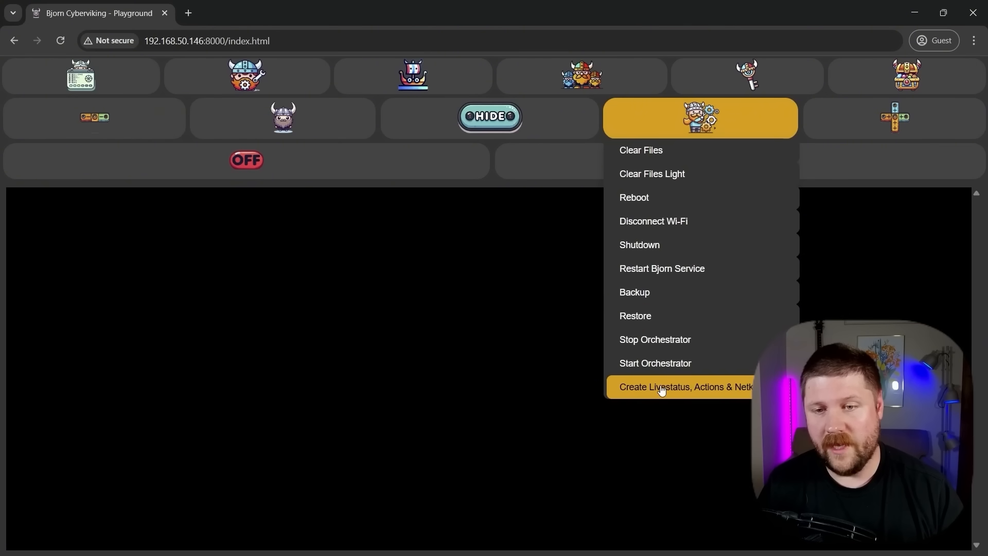
pyautogui.moveTo(748, 394)
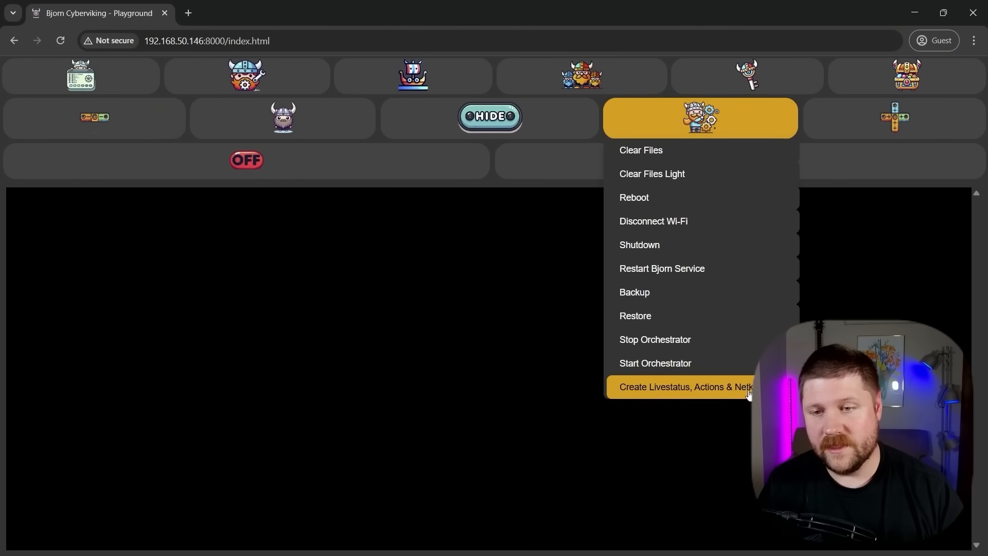
pyautogui.click(685, 387)
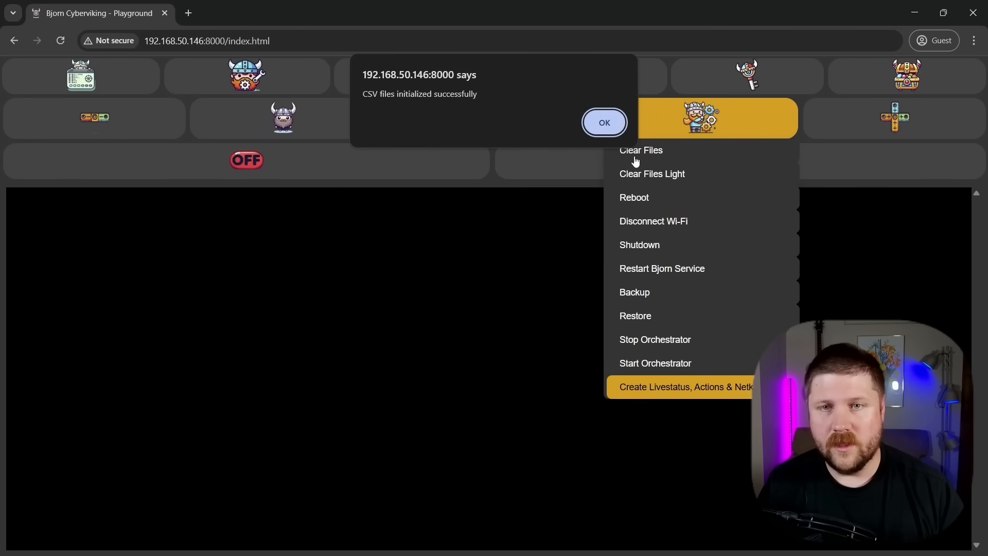
pyautogui.click(603, 122)
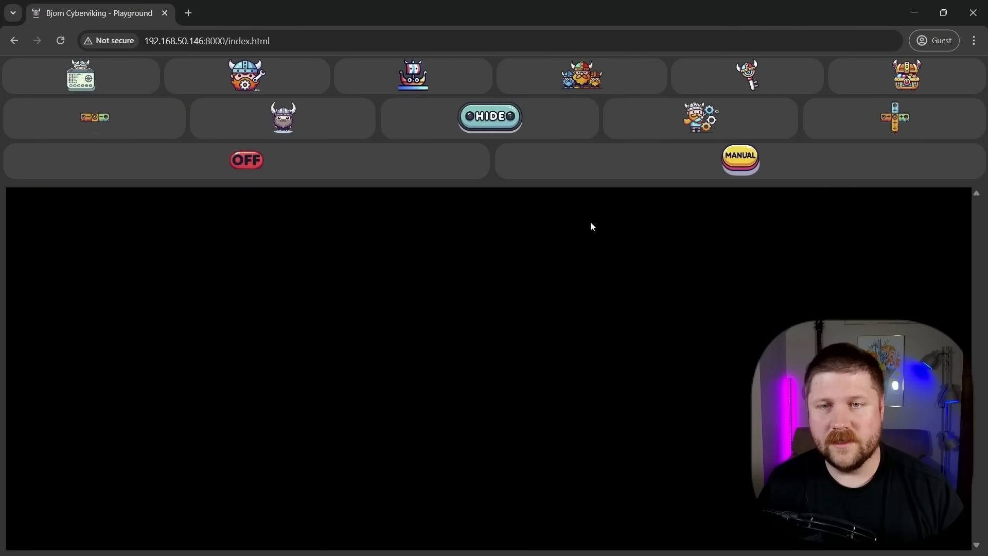
# View the NetKB table of hosts and ports, scrolling right to the SSHBruteforce success and failure columns.
pyautogui.click(580, 75)
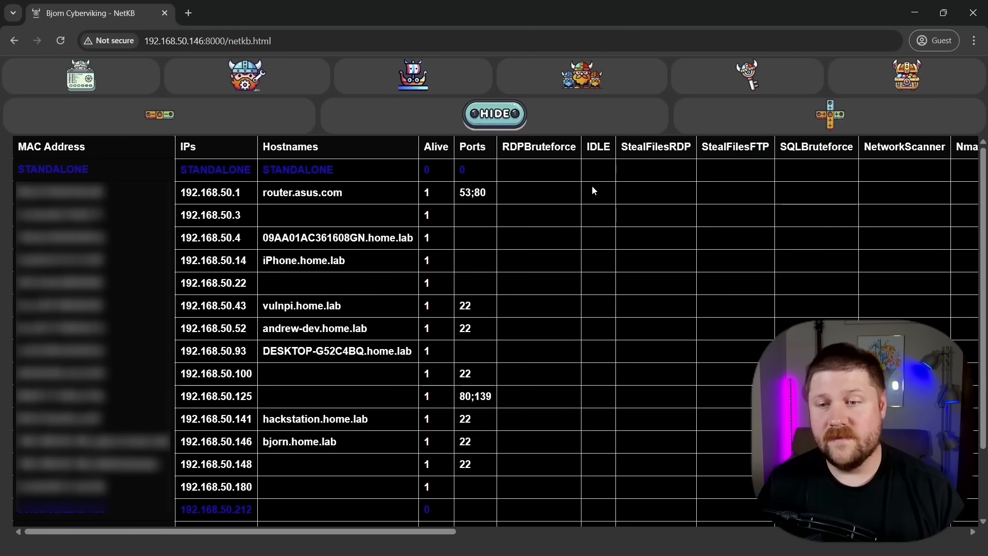
pyautogui.moveTo(619, 206)
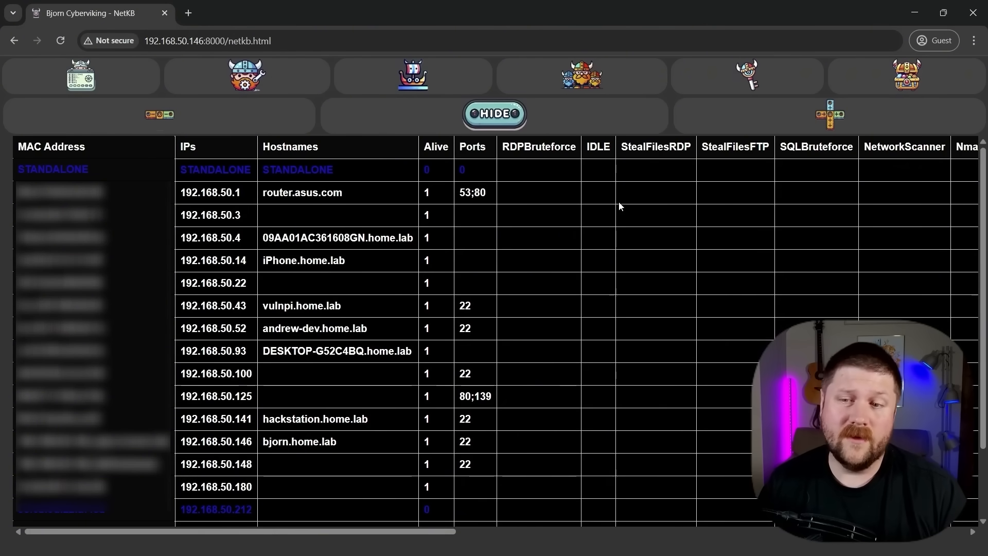
pyautogui.moveTo(608, 281)
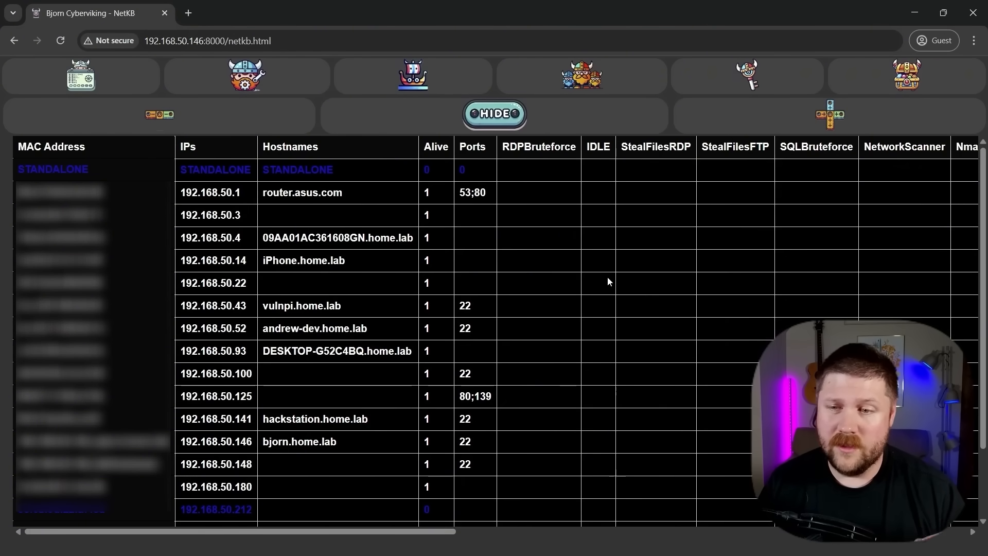
pyautogui.moveTo(341, 270)
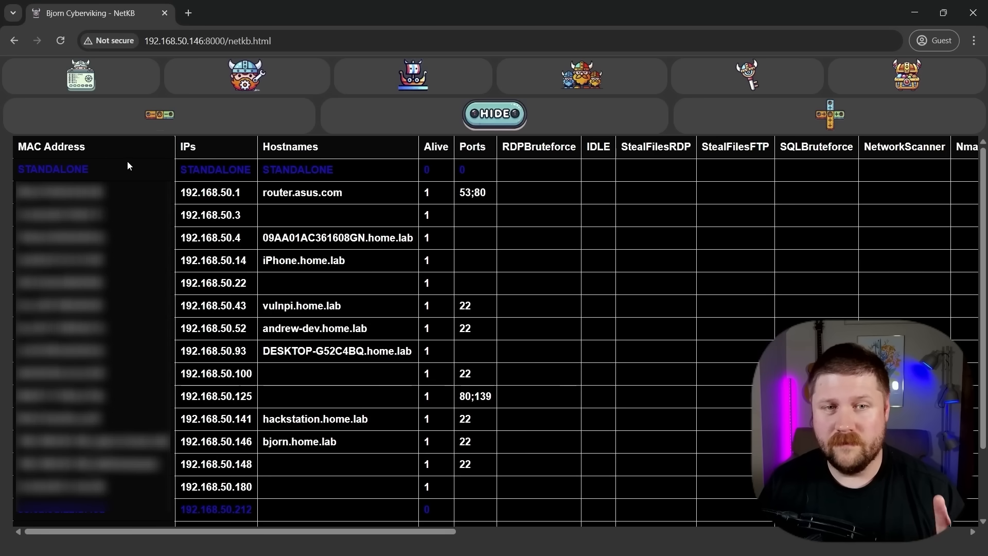
pyautogui.moveTo(249, 229)
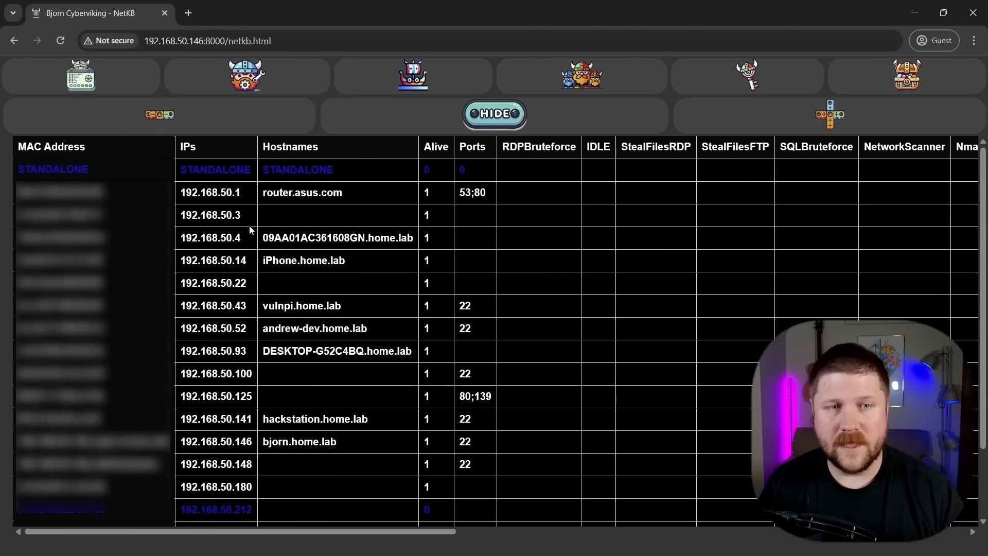
pyautogui.moveTo(441, 419)
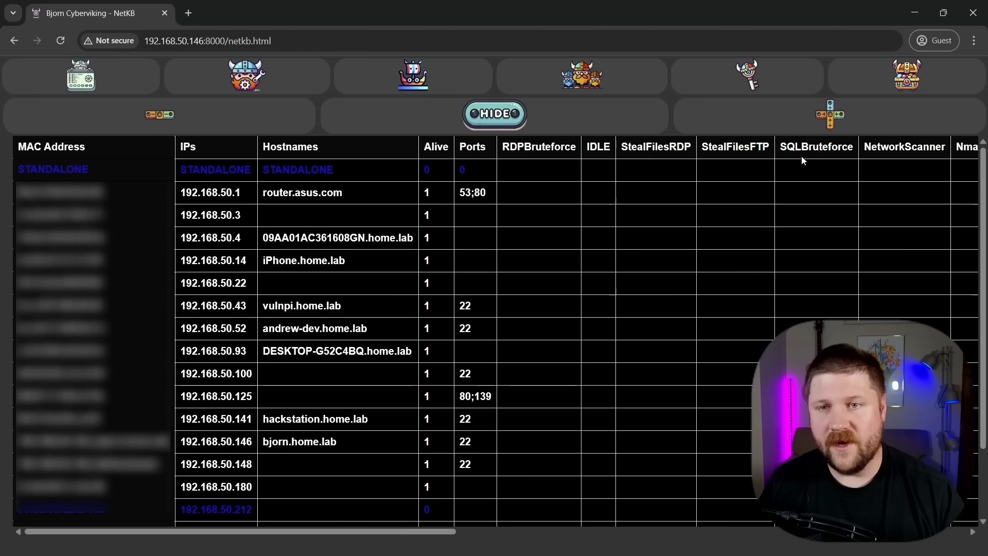
pyautogui.moveTo(442, 497)
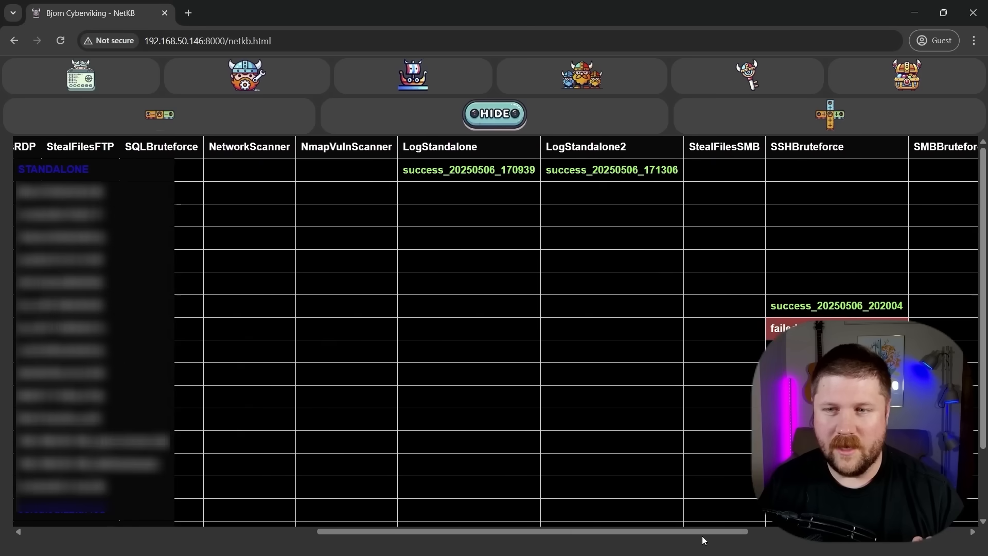
pyautogui.hscroll(3)
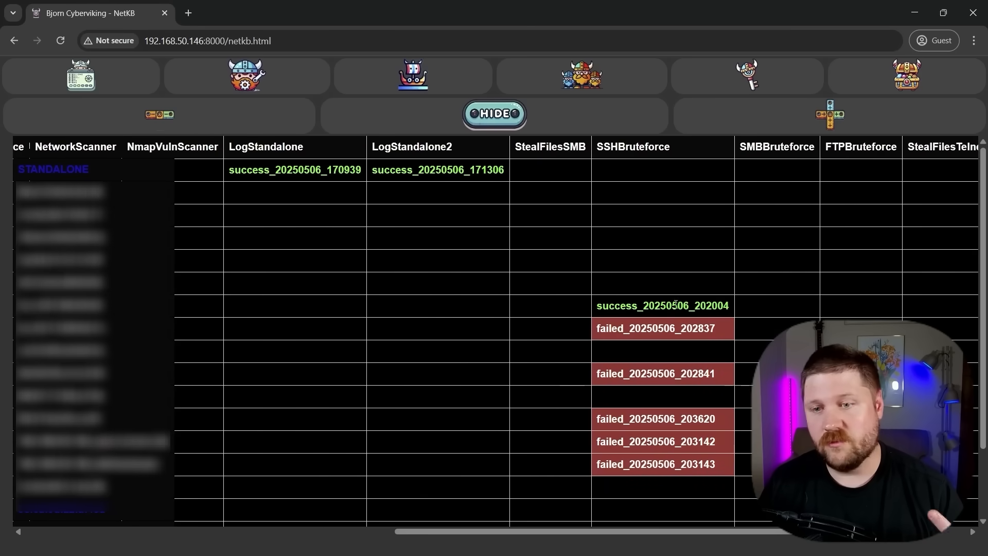
pyautogui.moveTo(695, 359)
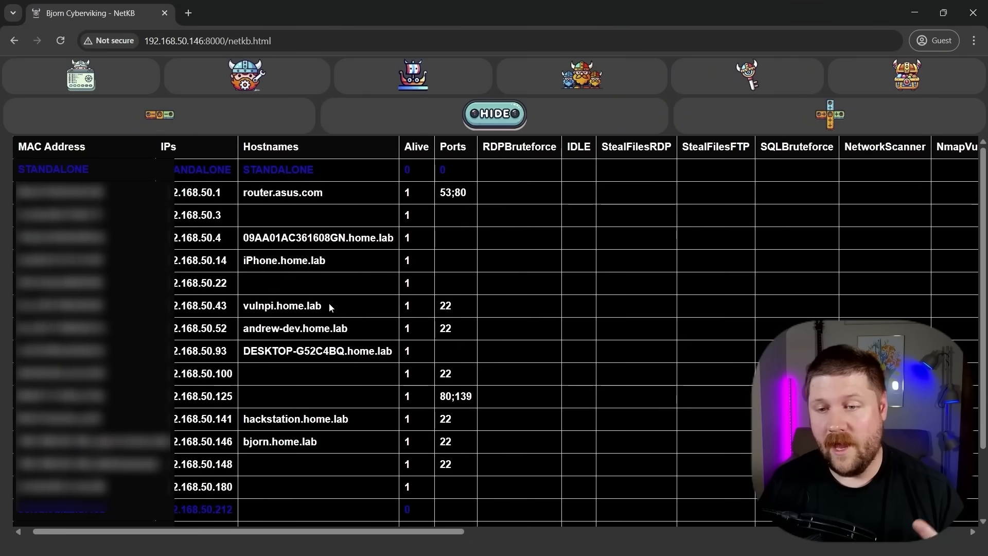
pyautogui.moveTo(320, 318)
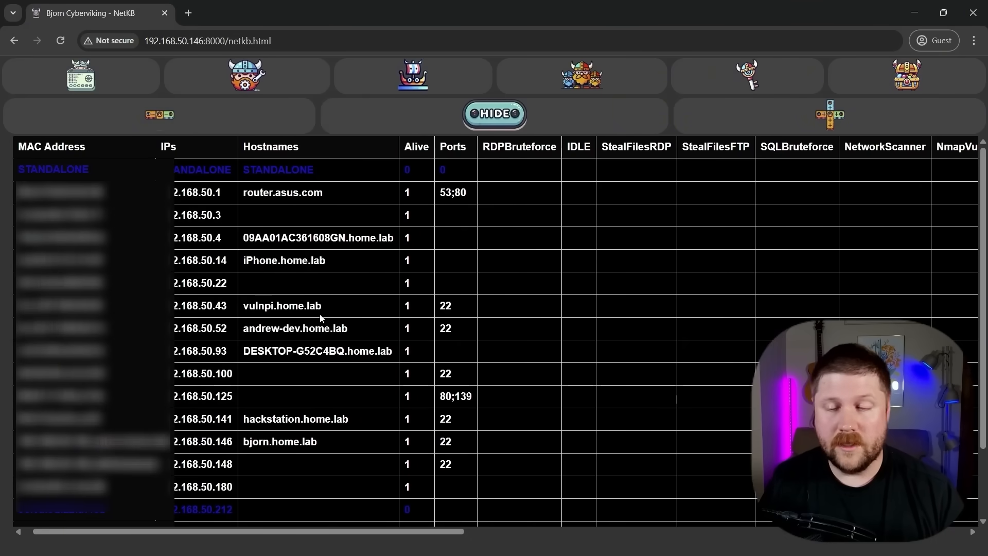
pyautogui.moveTo(332, 309)
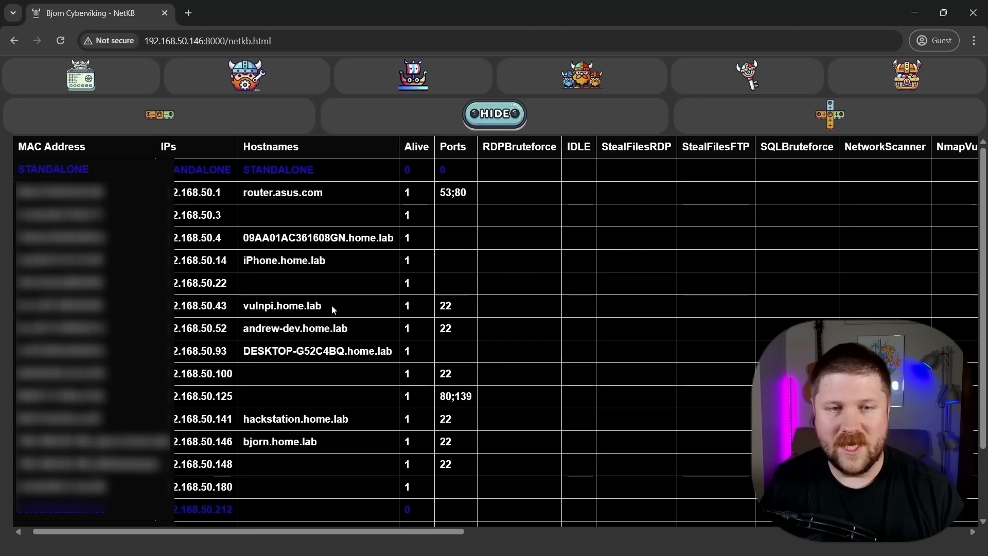
pyautogui.doubleClick(282, 305)
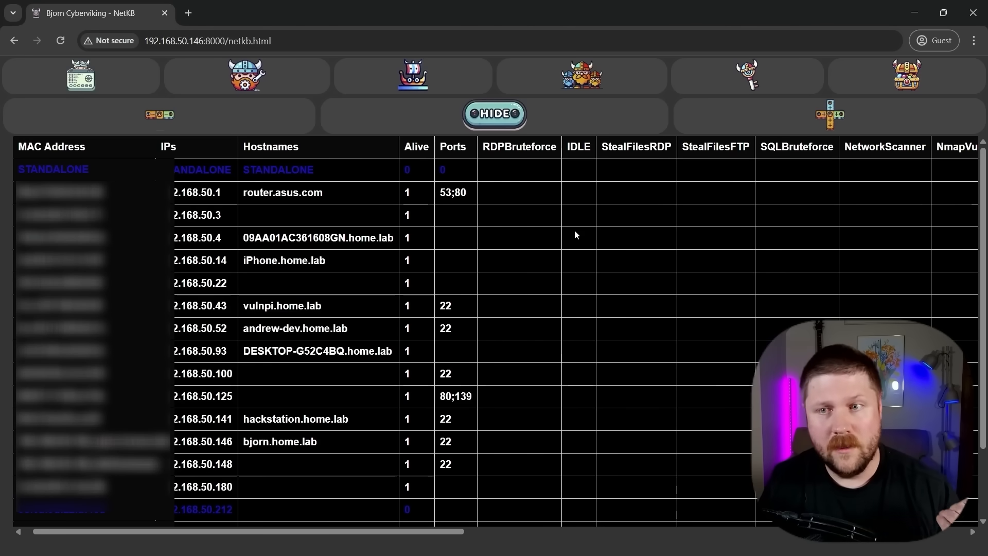
pyautogui.moveTo(570, 215)
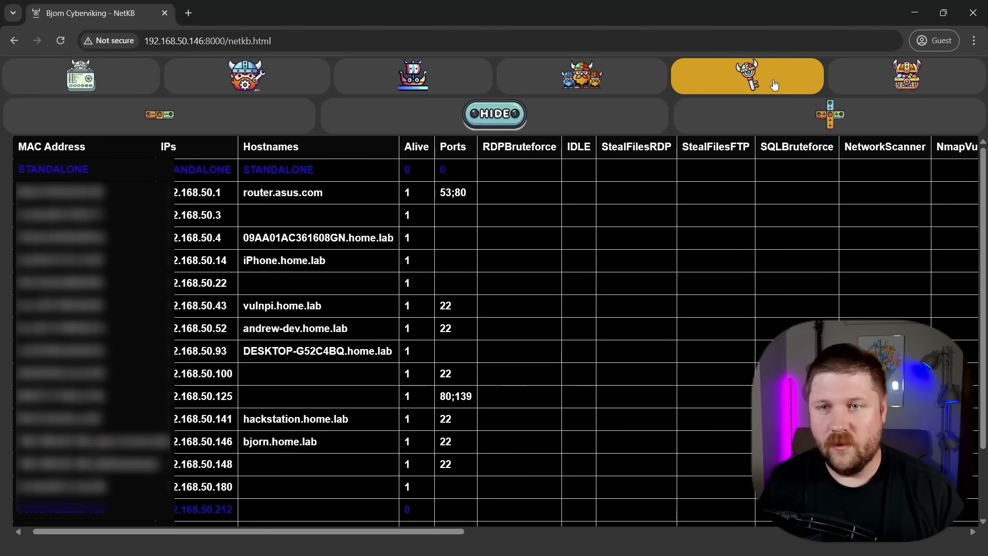
pyautogui.moveTo(783, 99)
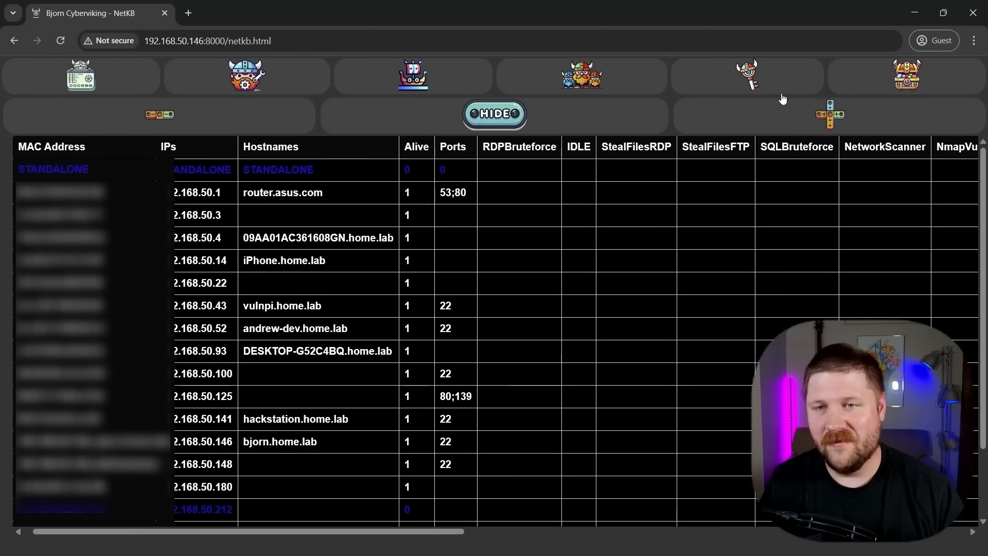
pyautogui.moveTo(766, 75)
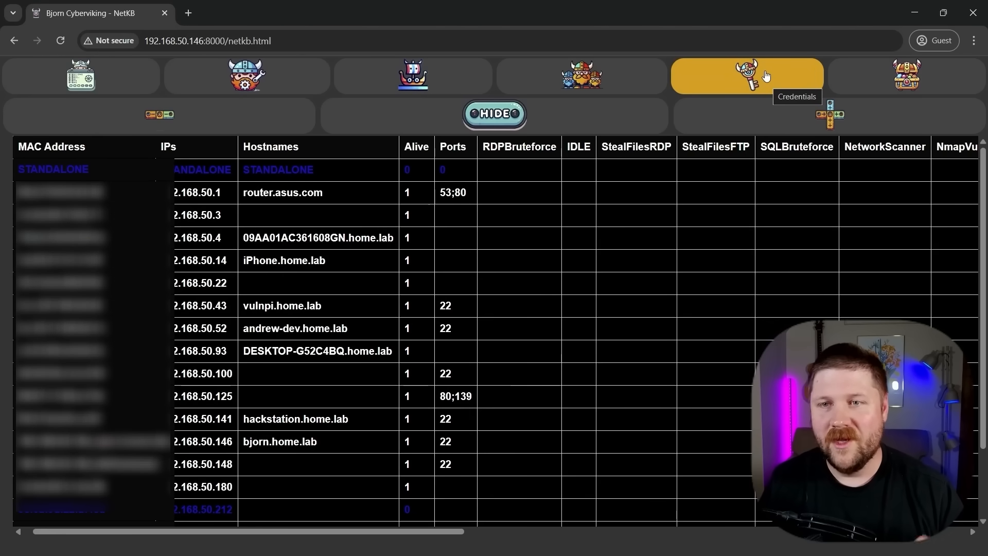
pyautogui.click(747, 75)
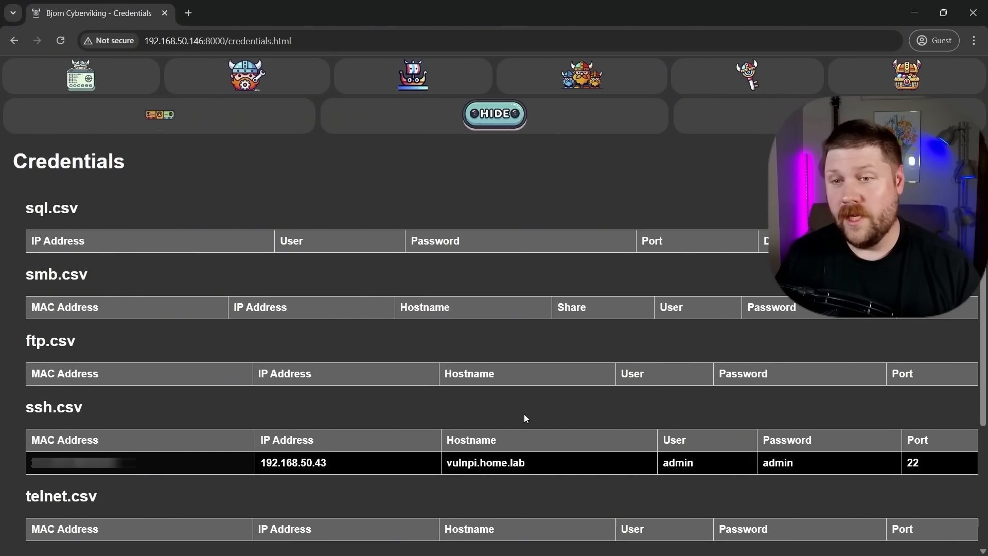
pyautogui.moveTo(510, 422)
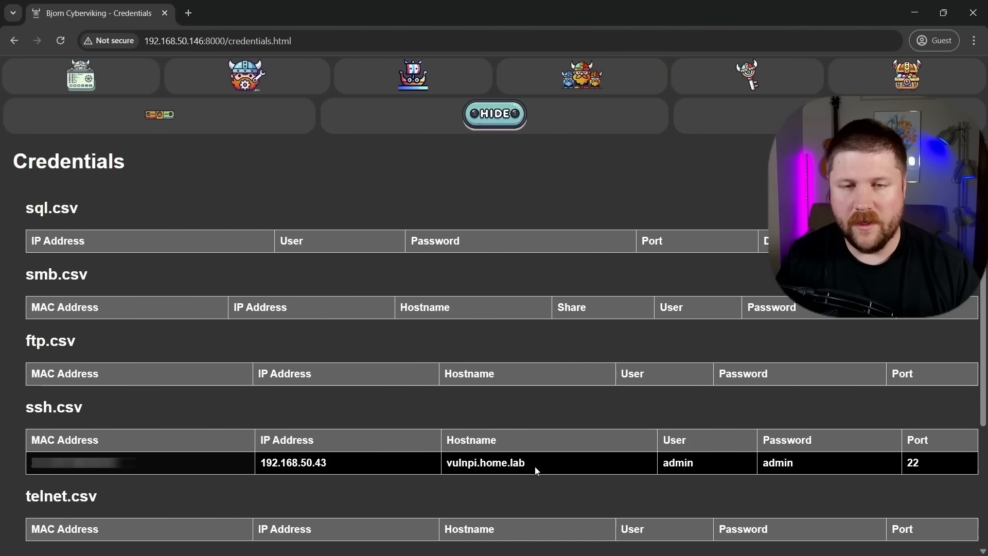
pyautogui.doubleClick(484, 462)
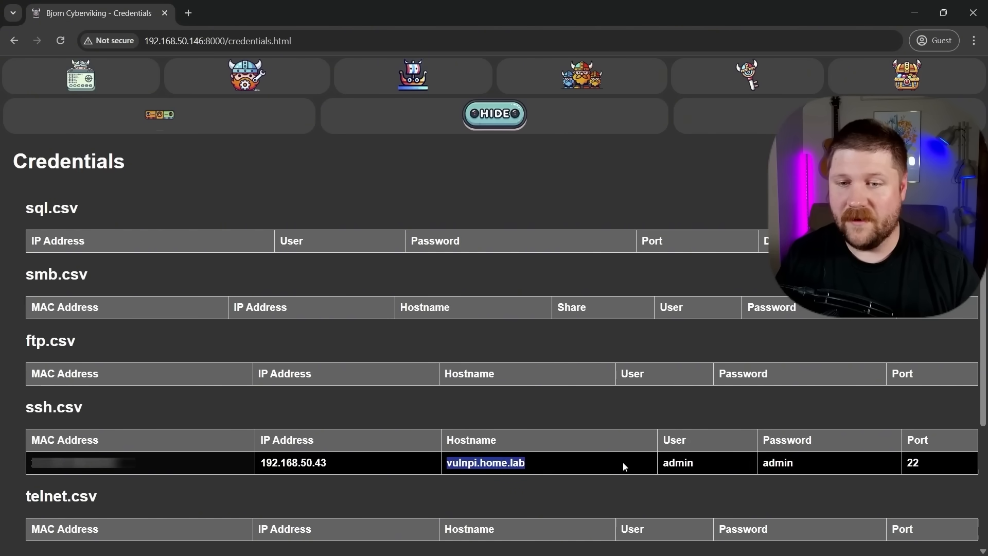
pyautogui.doubleClick(677, 461)
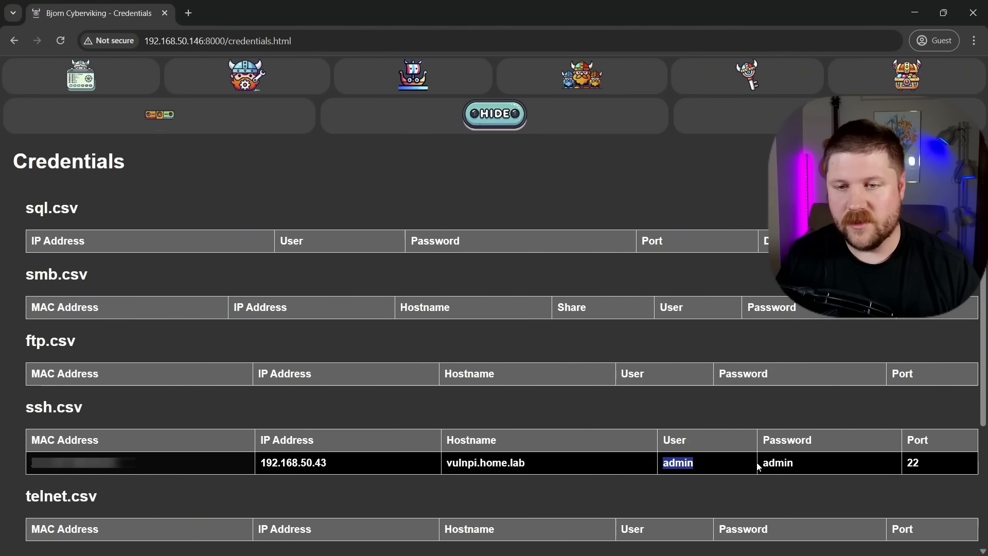
pyautogui.click(81, 75)
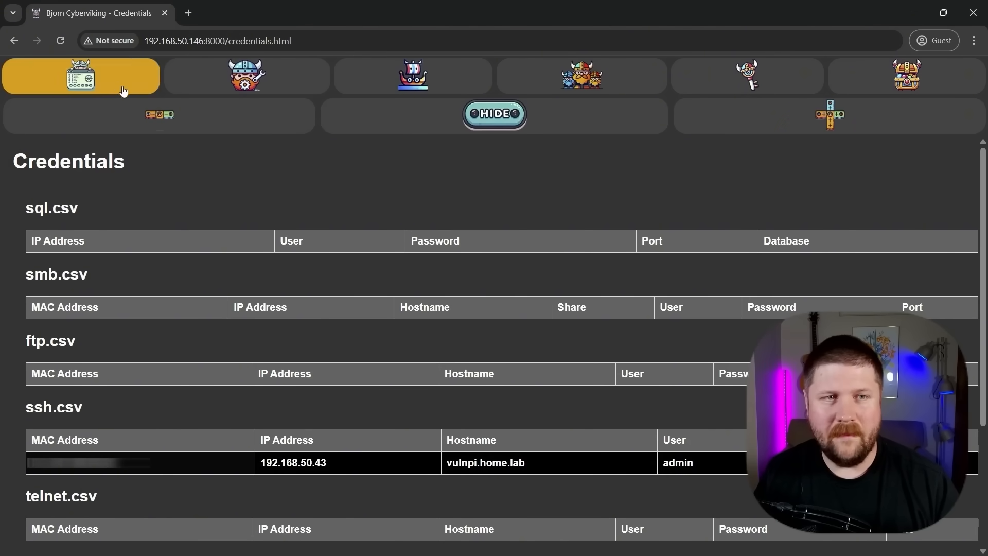
# Preview Bjorn's live e-paper display on the Playground page, showing IDLE status and stats.
pyautogui.click(80, 75)
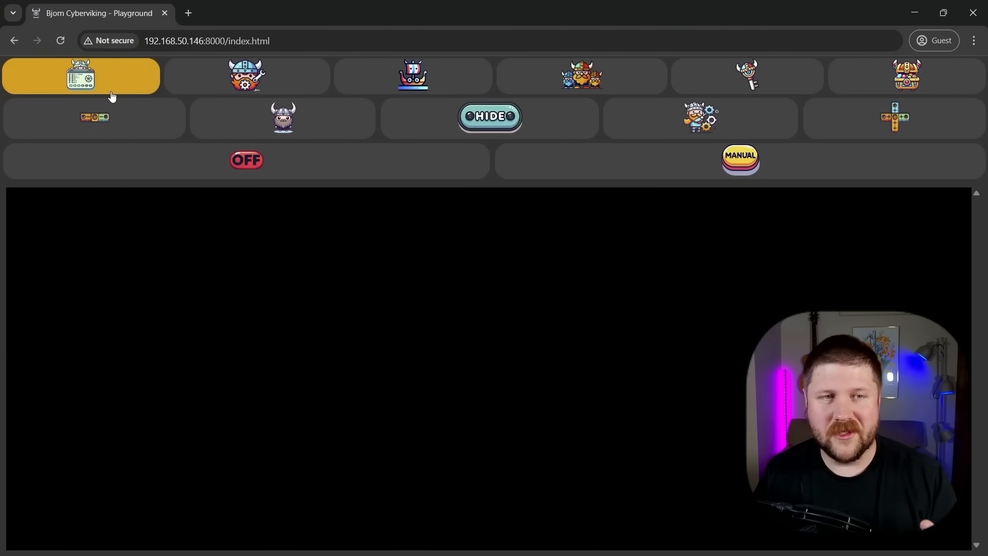
pyautogui.click(282, 117)
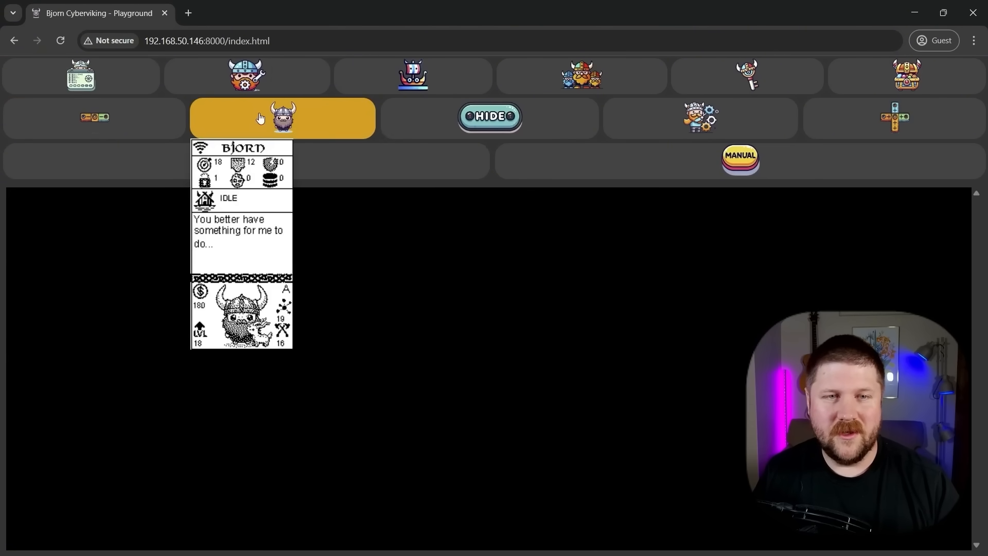
pyautogui.moveTo(296, 117)
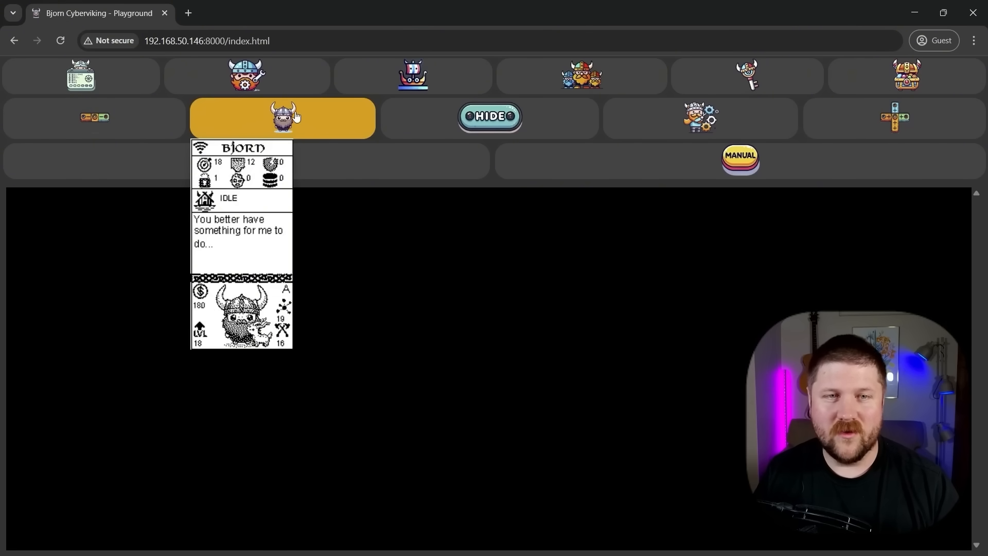
pyautogui.moveTo(288, 117)
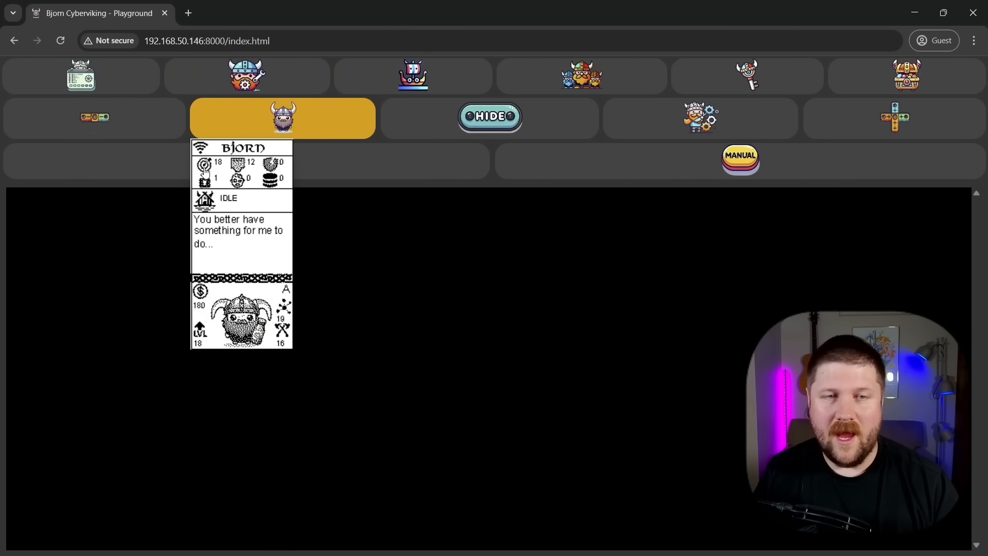
pyautogui.moveTo(211, 168)
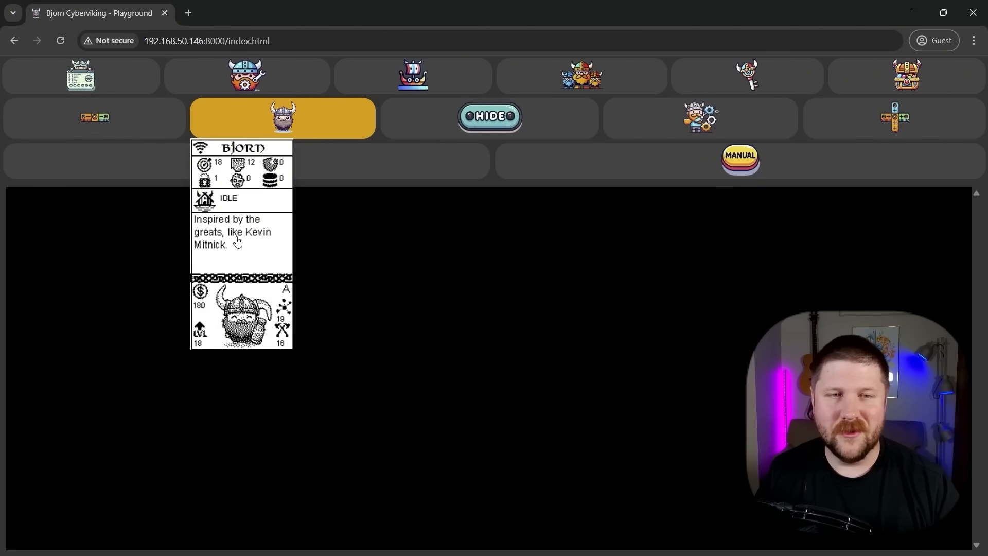
pyautogui.moveTo(233, 241)
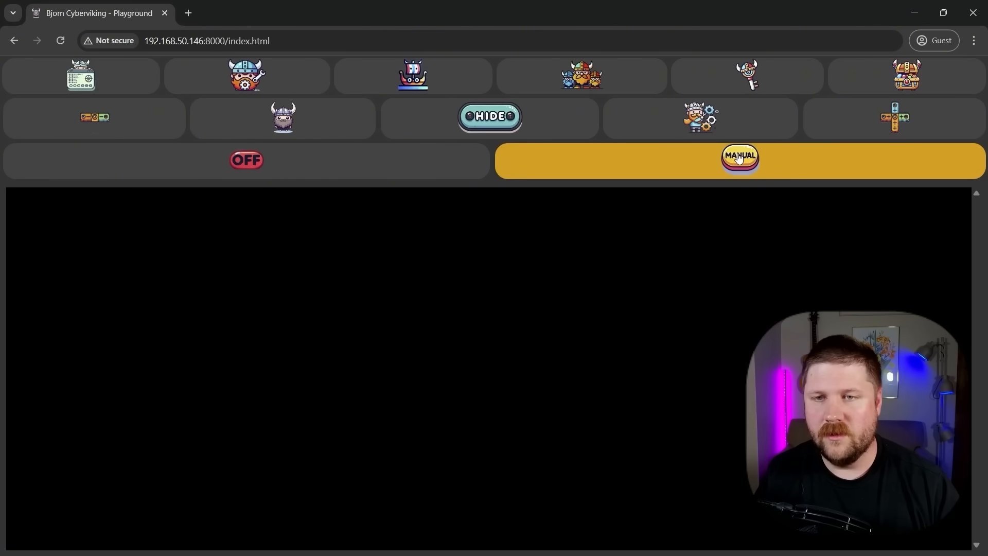
# Switch Bjorn to manual mode and choose the SSHBruteforce attack.
pyautogui.click(738, 158)
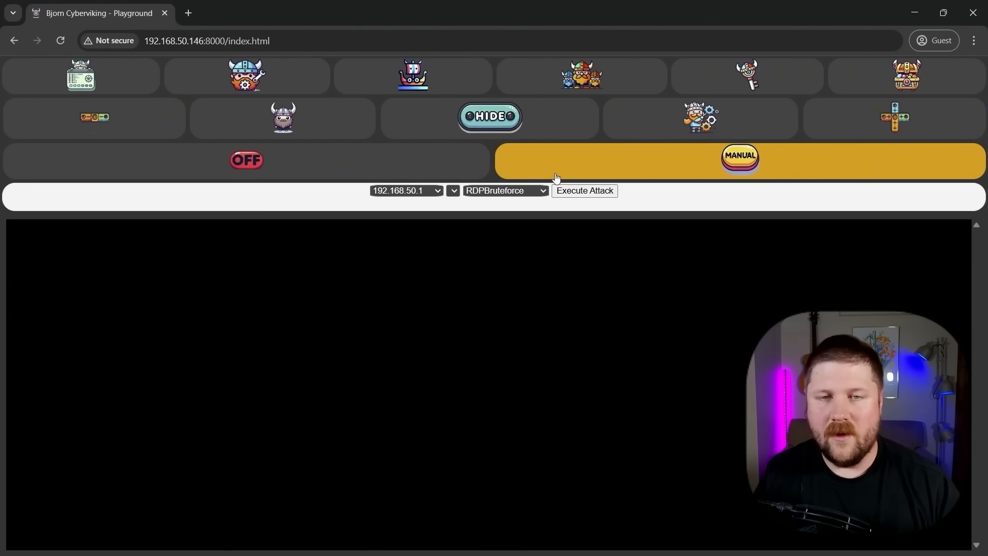
pyautogui.click(699, 117)
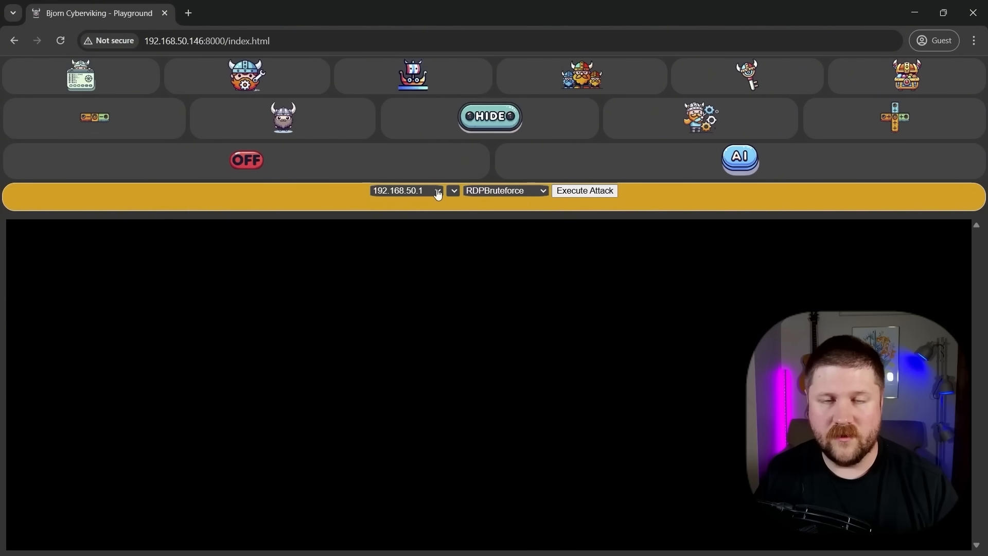
pyautogui.click(505, 190)
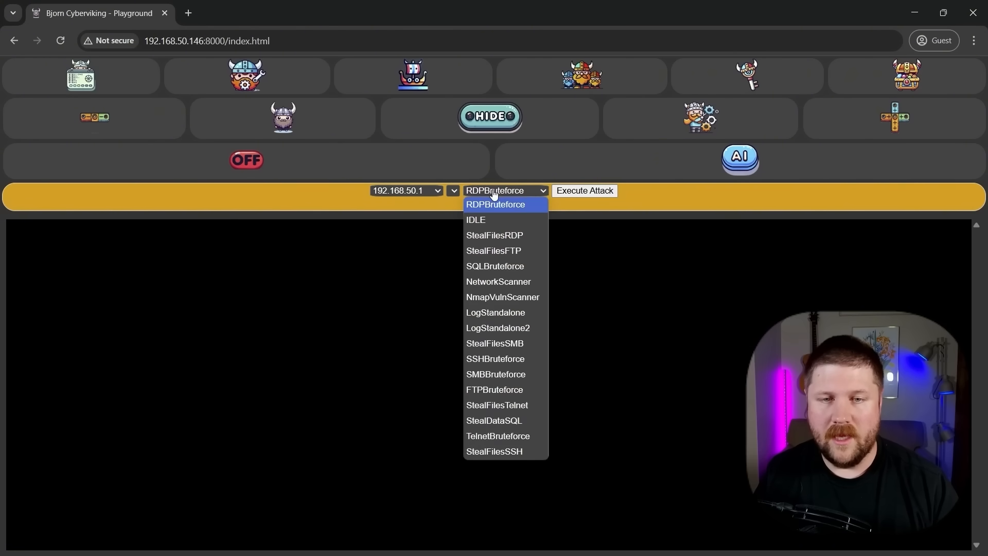
pyautogui.moveTo(494, 358)
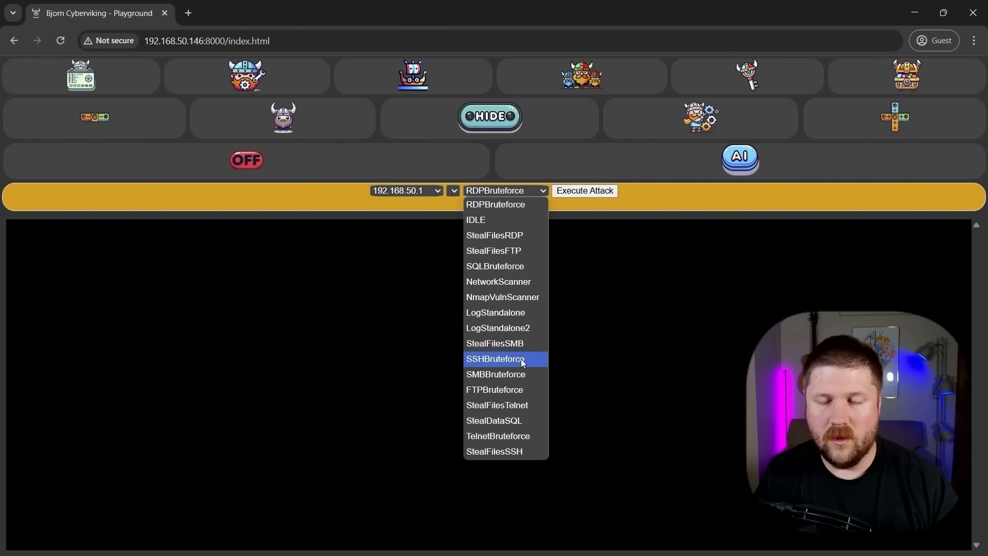
pyautogui.click(495, 358)
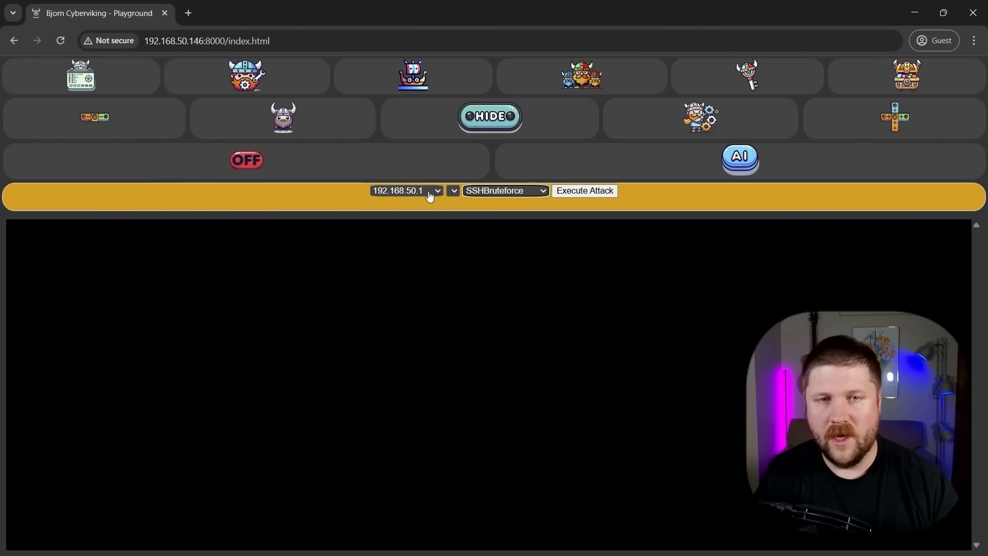
# Target host 192.168.50.146 on port 22 without executing the attack.
pyautogui.click(405, 190)
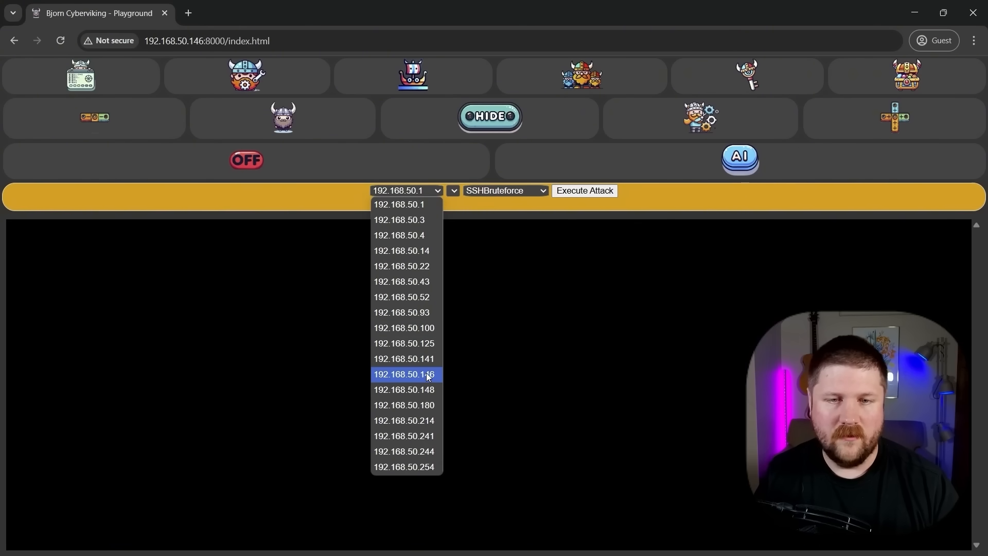
pyautogui.click(401, 374)
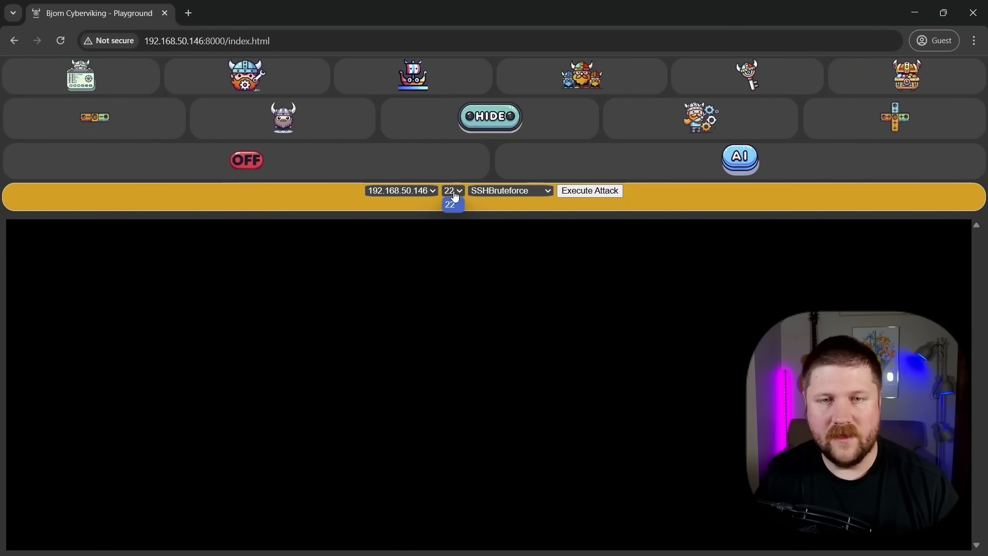
pyautogui.click(449, 203)
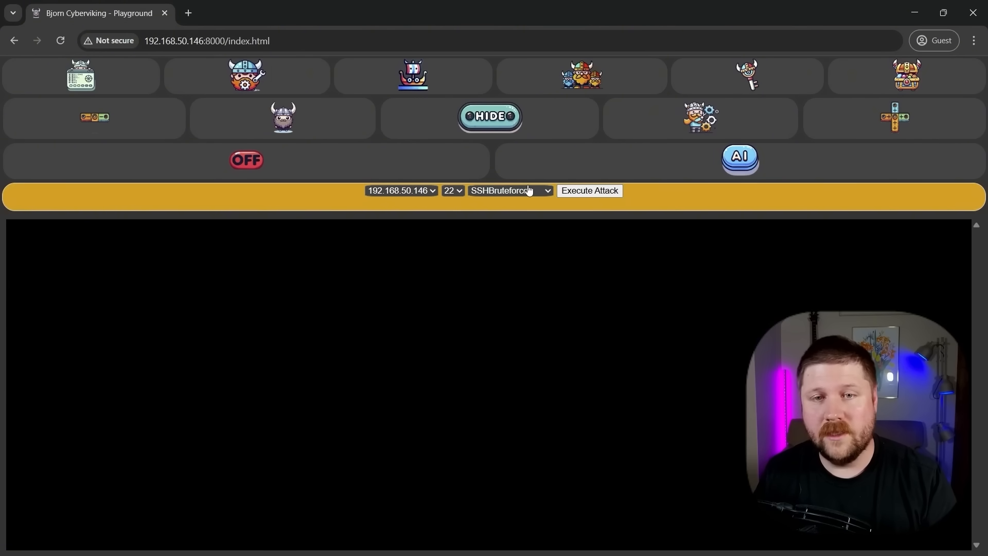
pyautogui.click(510, 191)
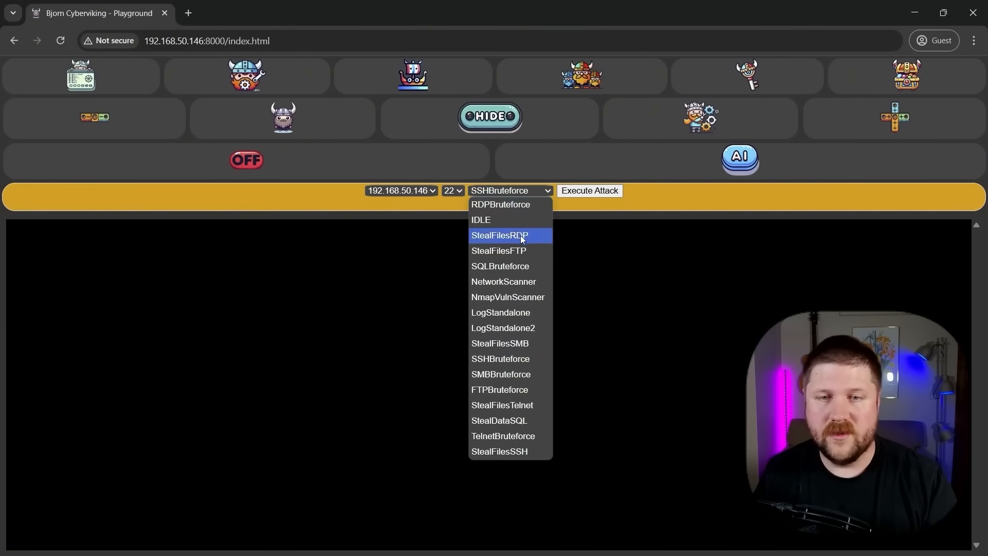
pyautogui.moveTo(511, 204)
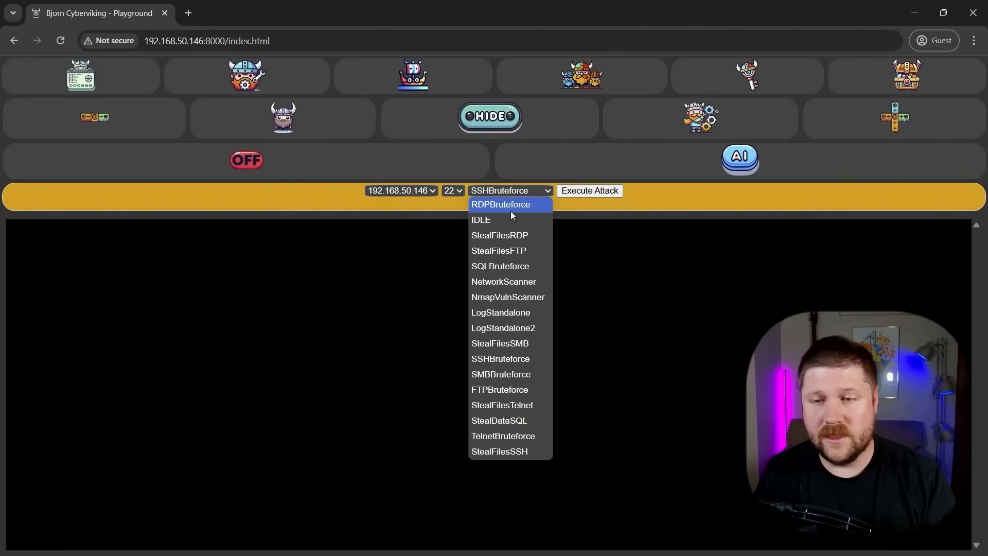
pyautogui.moveTo(500, 266)
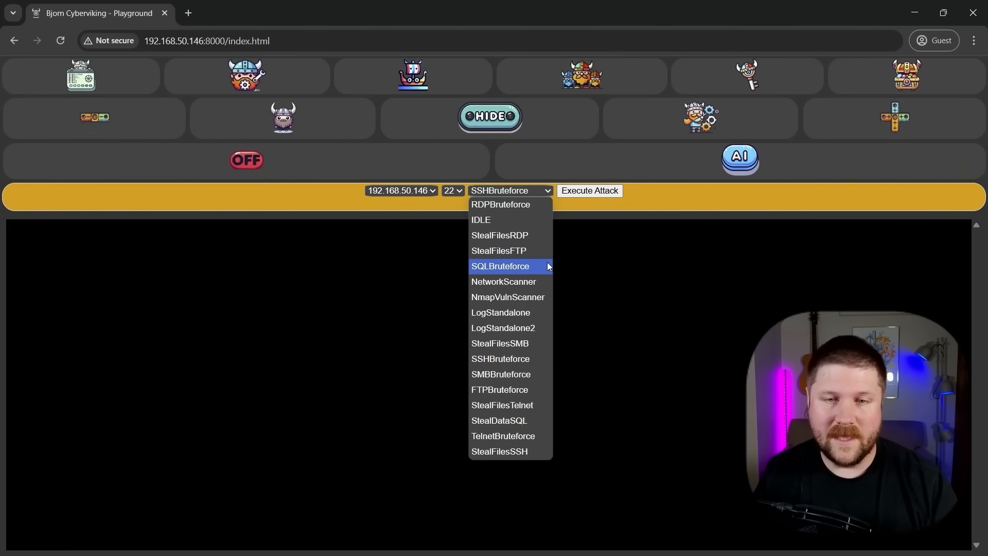
pyautogui.moveTo(510, 435)
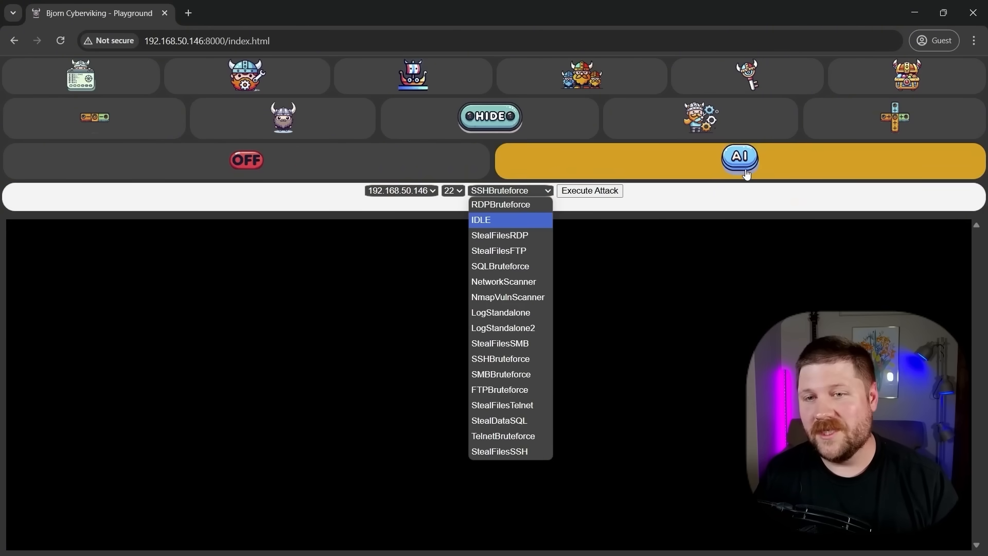
pyautogui.moveTo(739, 156)
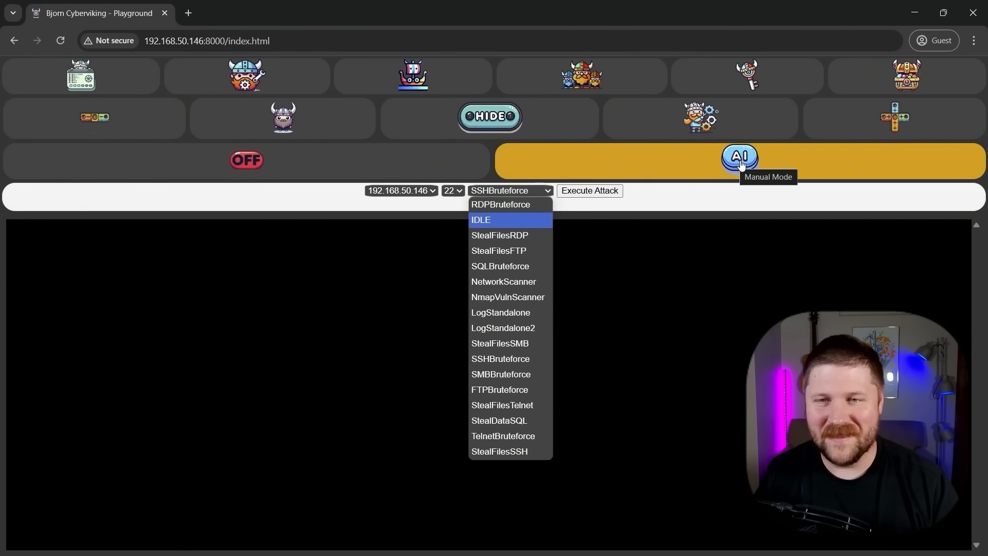
# Return Bjorn to automatic AI mode and acknowledge the 'Orchestrator starting...' alert.
pyautogui.click(738, 157)
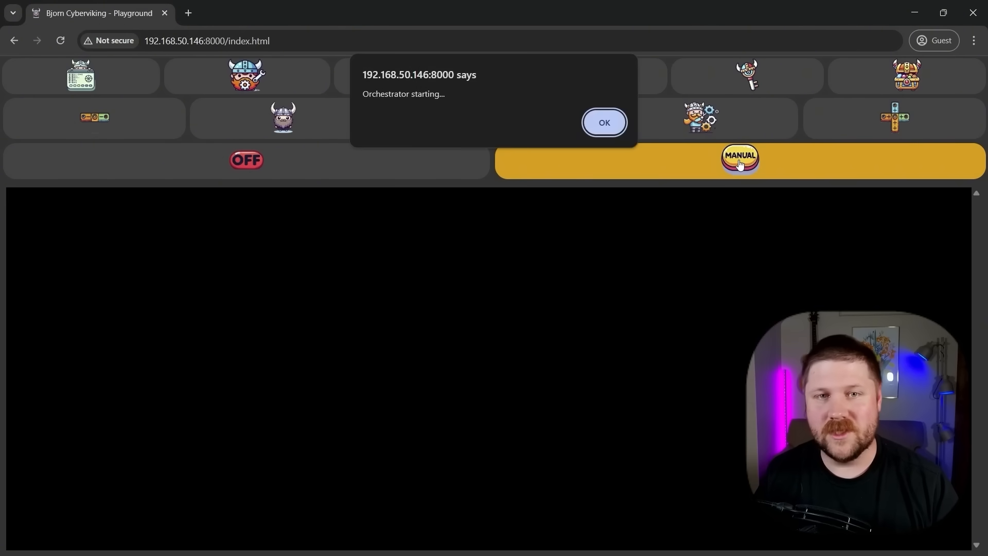
pyautogui.click(603, 123)
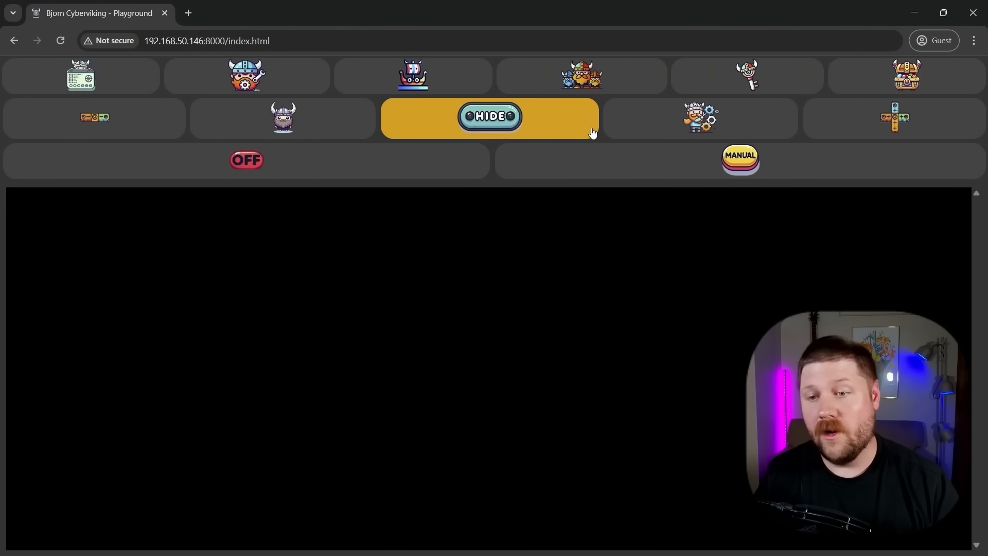